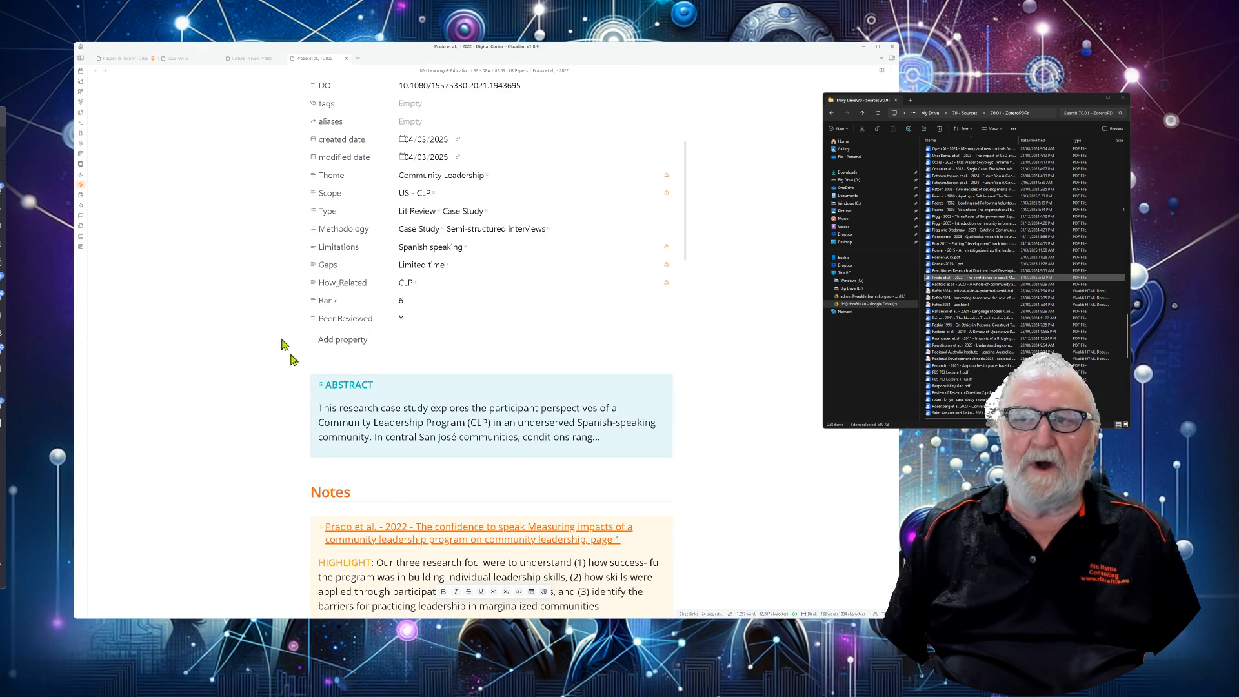
Step: Toggle Obsidian's file explorer sidebar and scroll the Prado 2022 PDF toward its Methods section
left_click(108, 57)
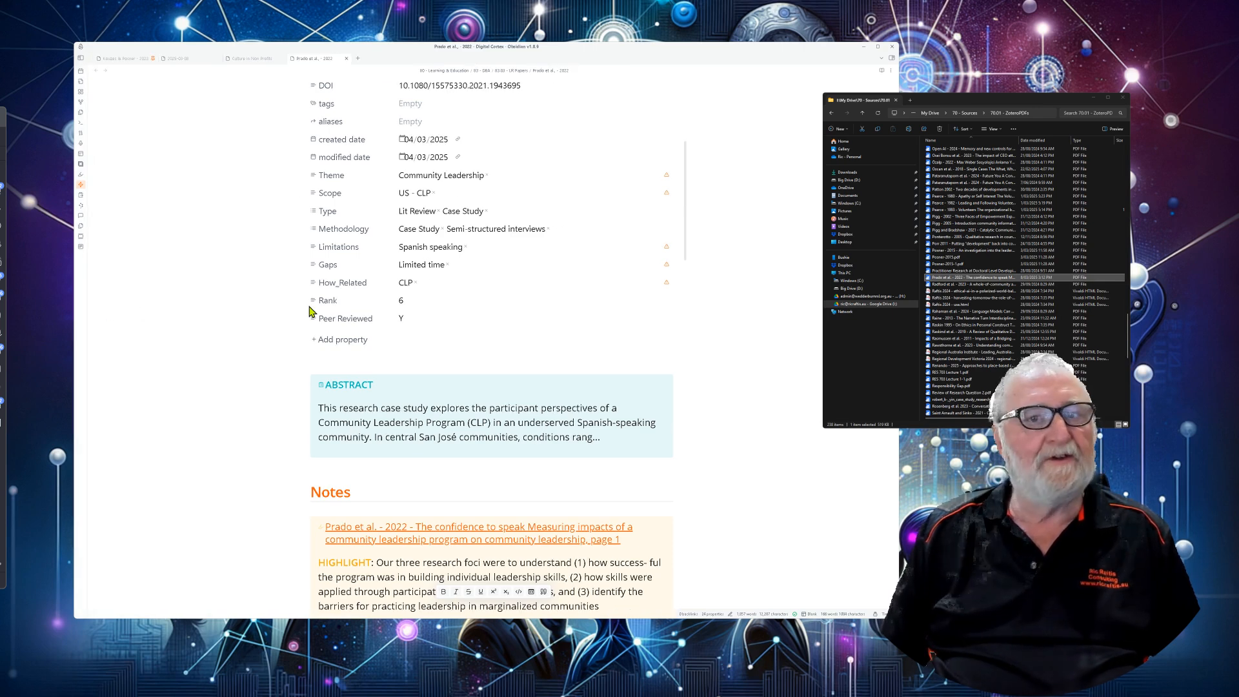
mouse_move(270, 332)
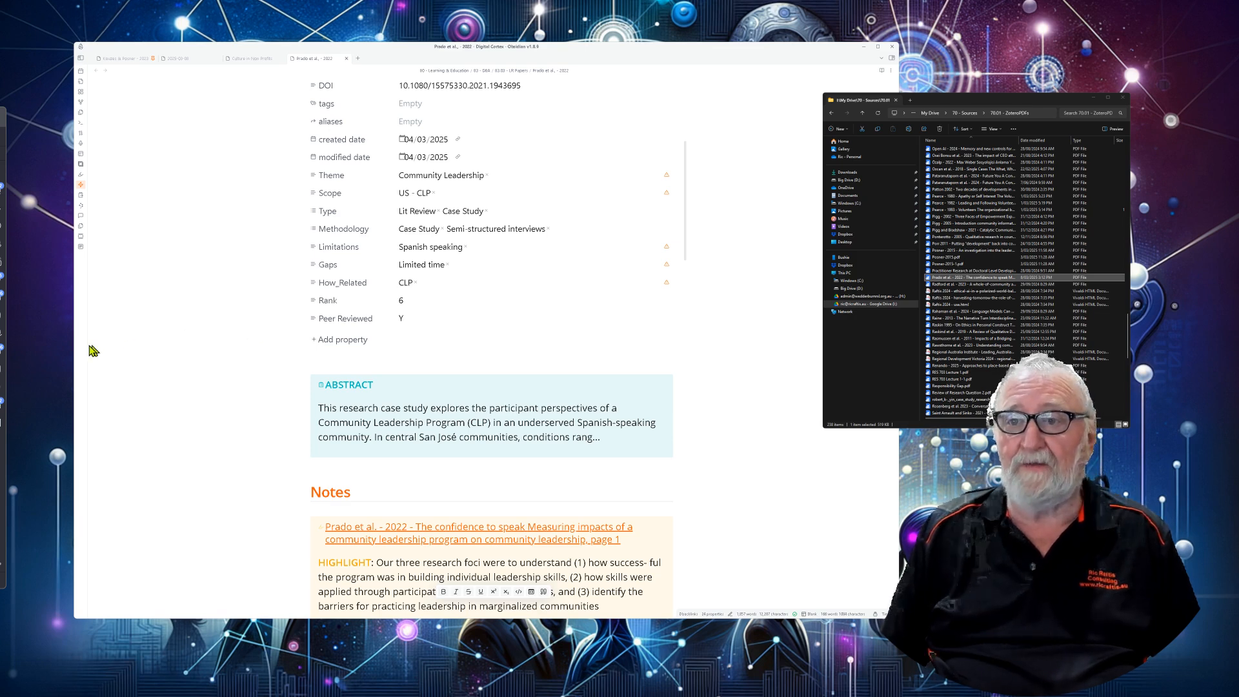
left_click(108, 58)
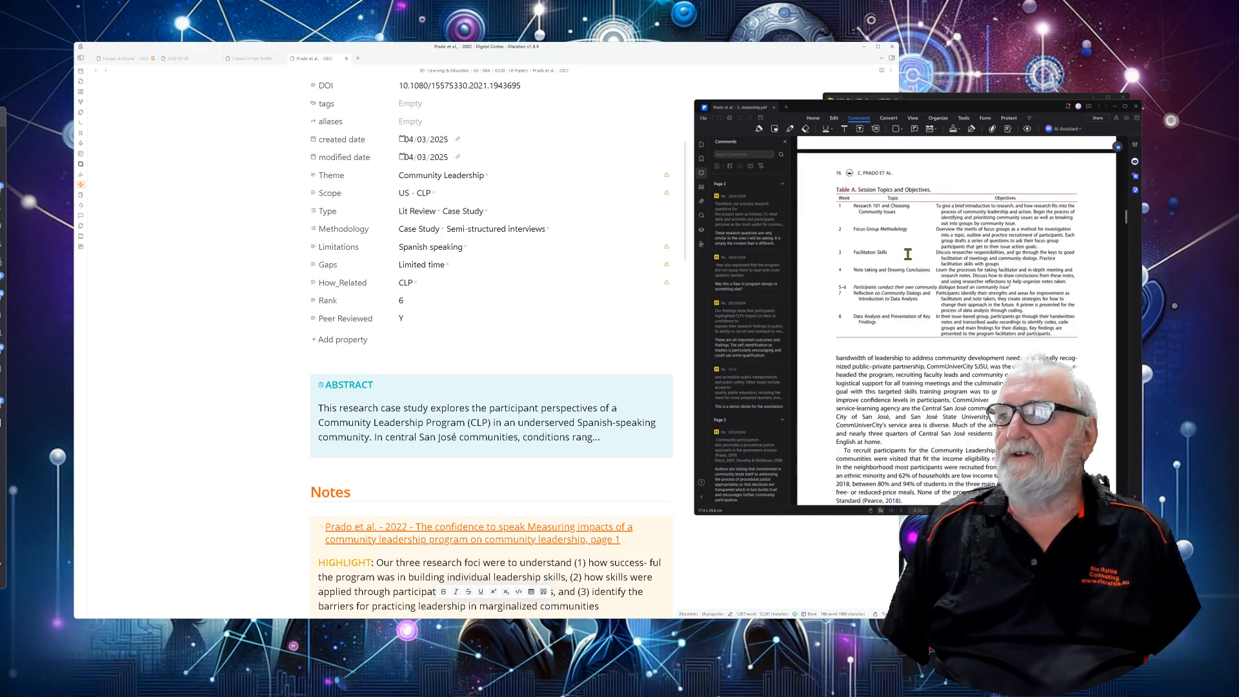
scroll("down", 3)
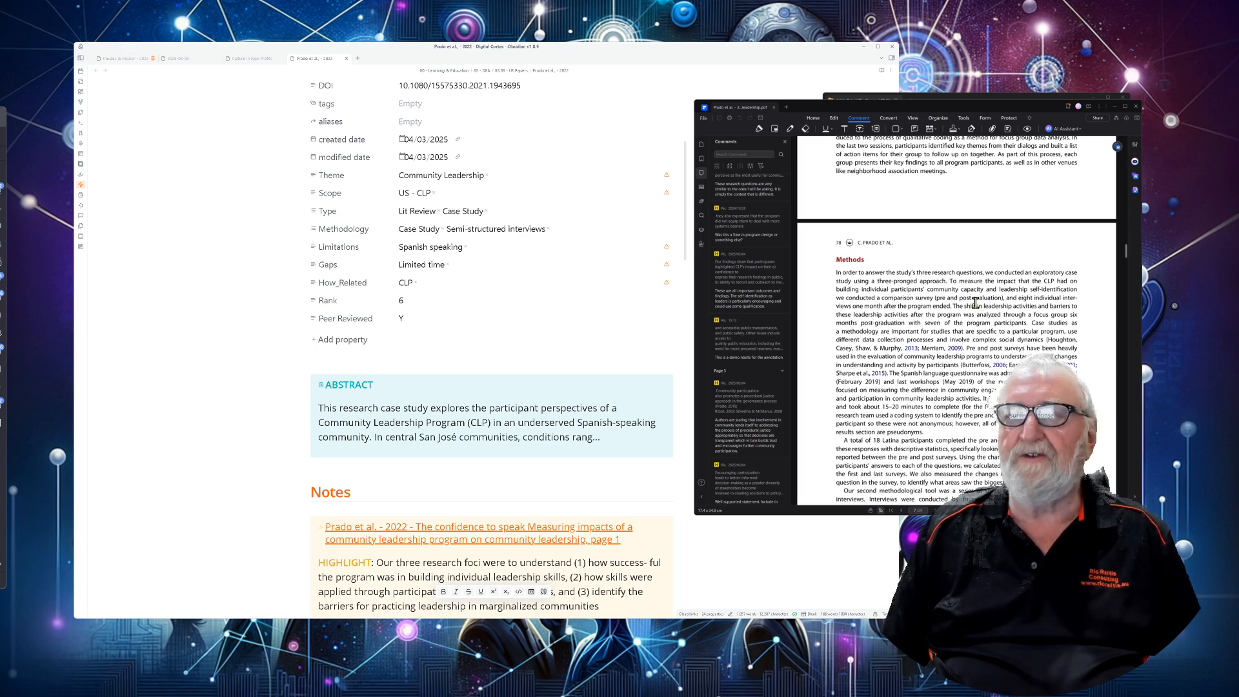
mouse_move(321, 358)
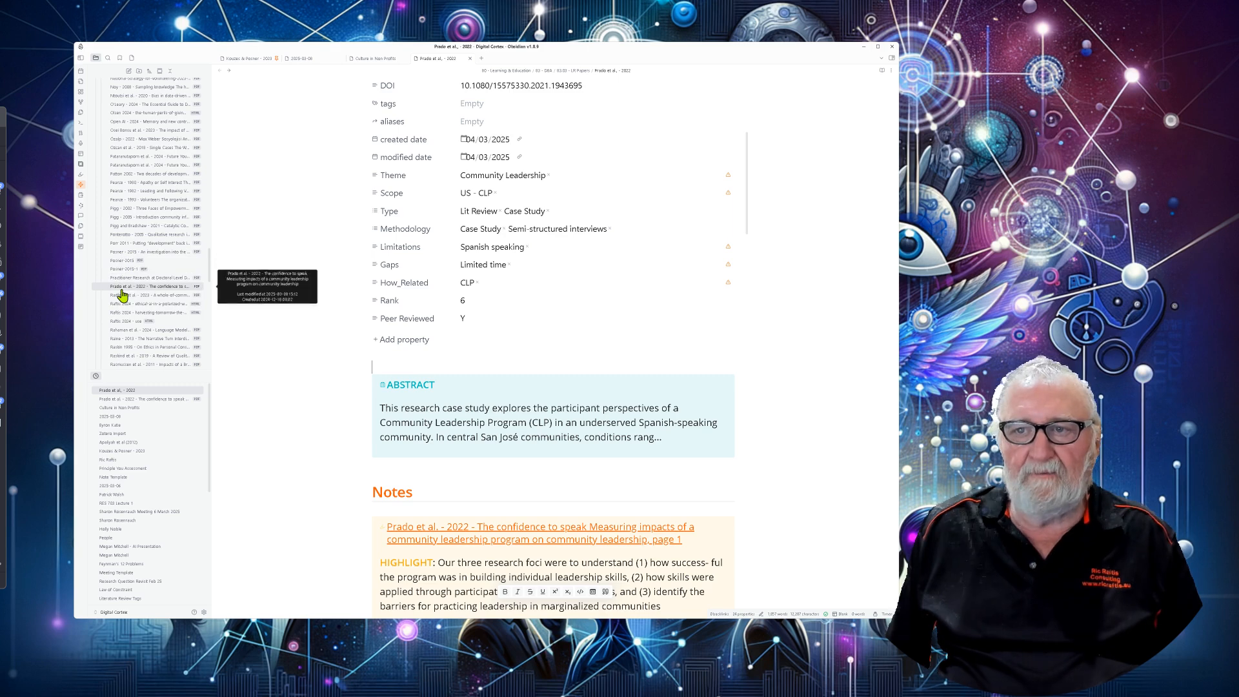
Step: Open the Prado 2022 PDF from the vault in its default app, then restore the vault file list
right_click(142, 285)
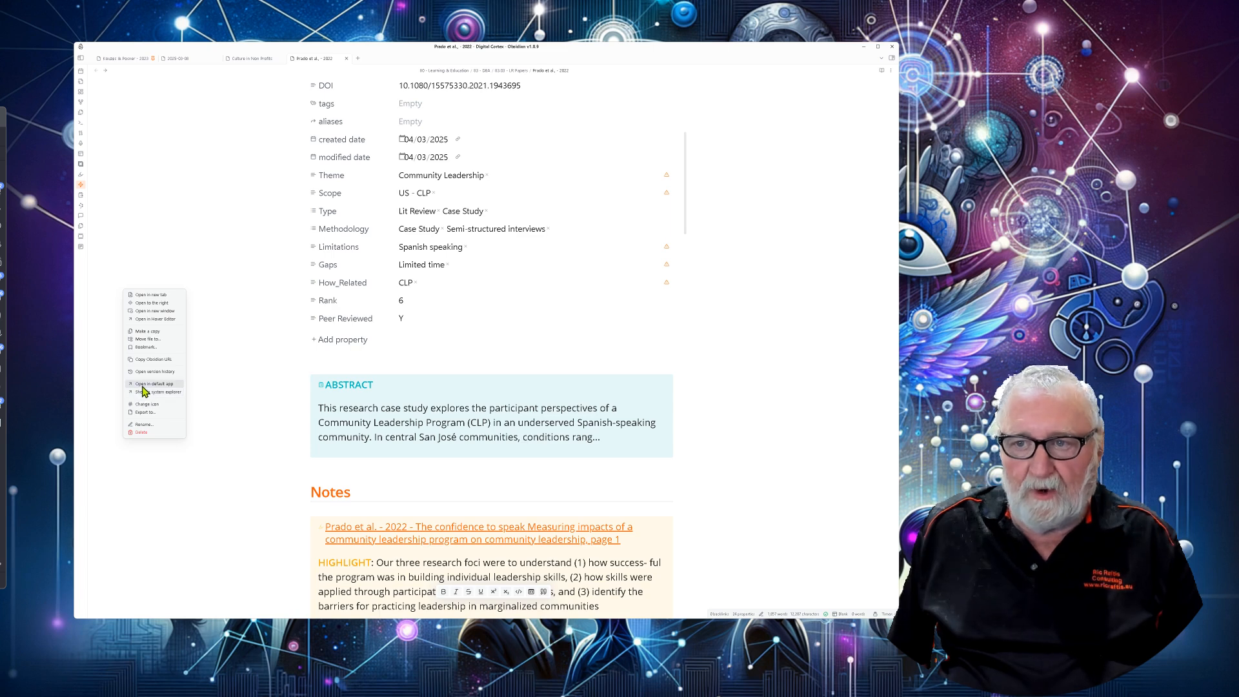
left_click(231, 324)
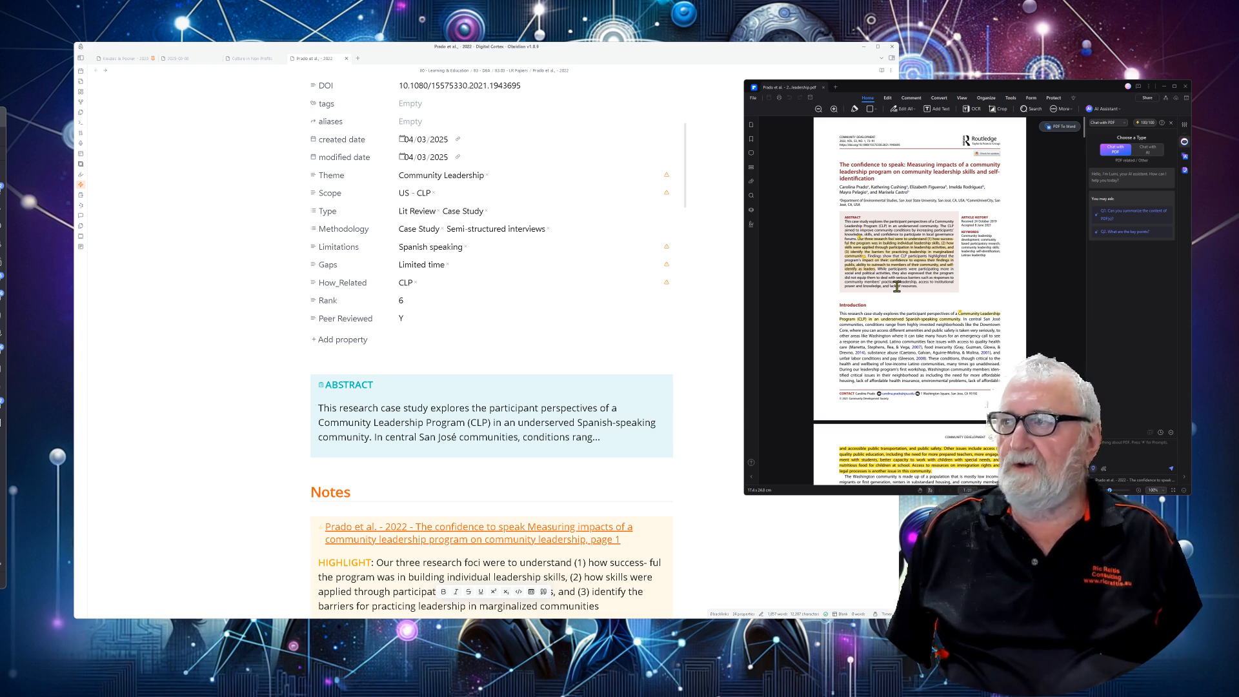
left_click(95, 58)
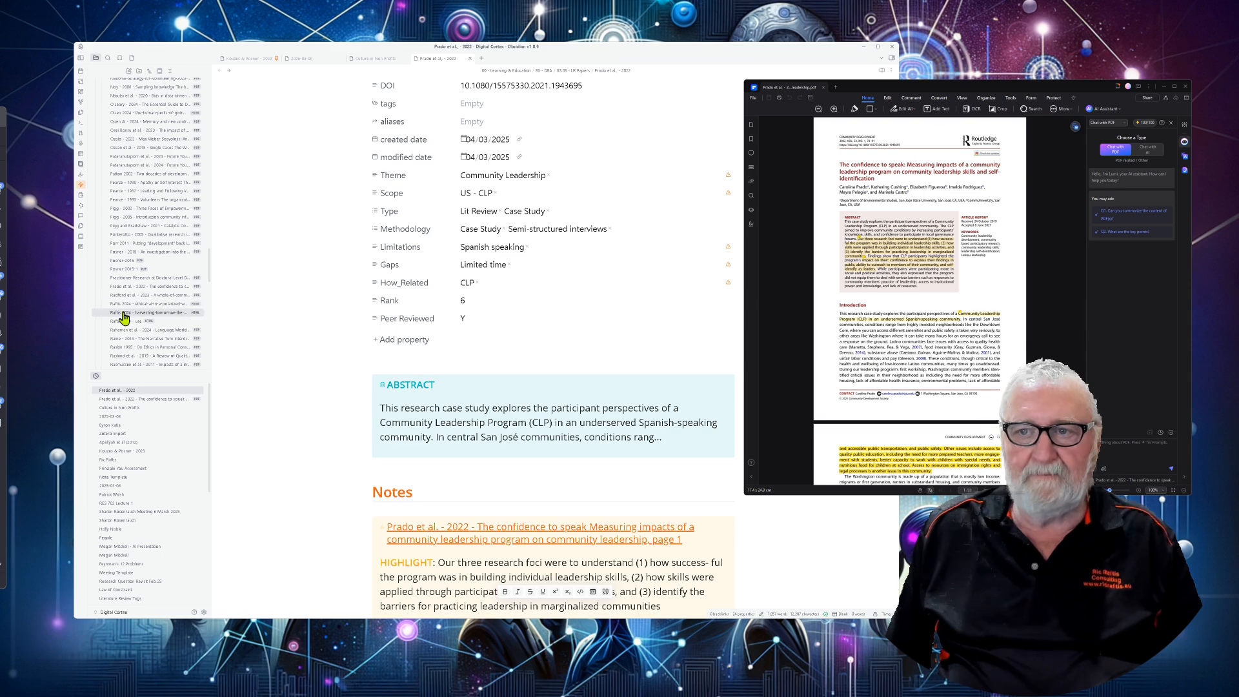
Step: Open the Prado 2022 PDF in a split pane and scroll to the Introduction's highlighted passages
right_click(151, 286)
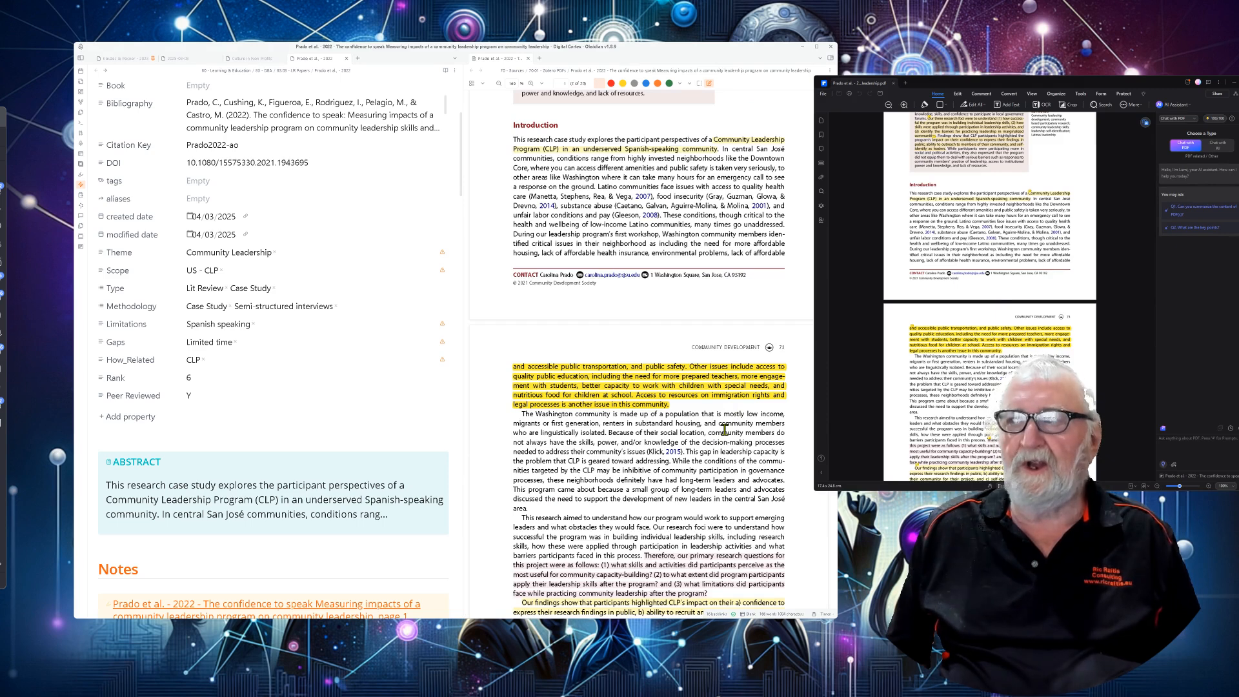
mouse_move(778, 355)
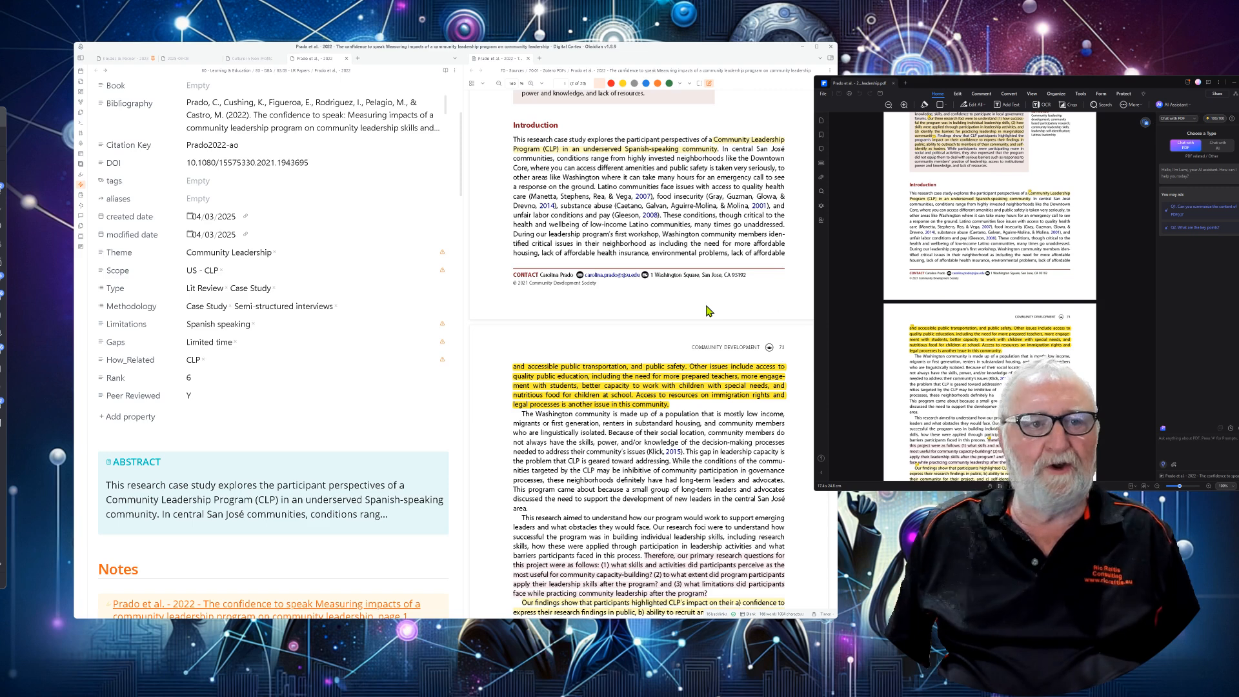
scroll("down", 3)
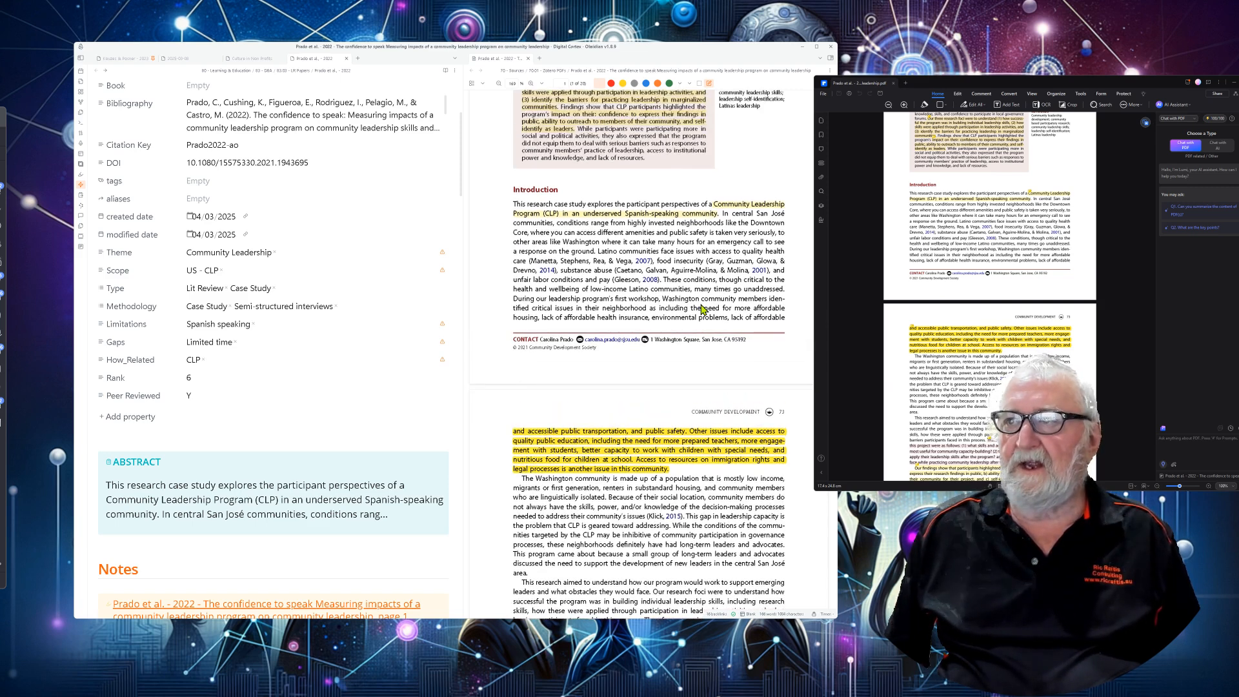
scroll("down", 3)
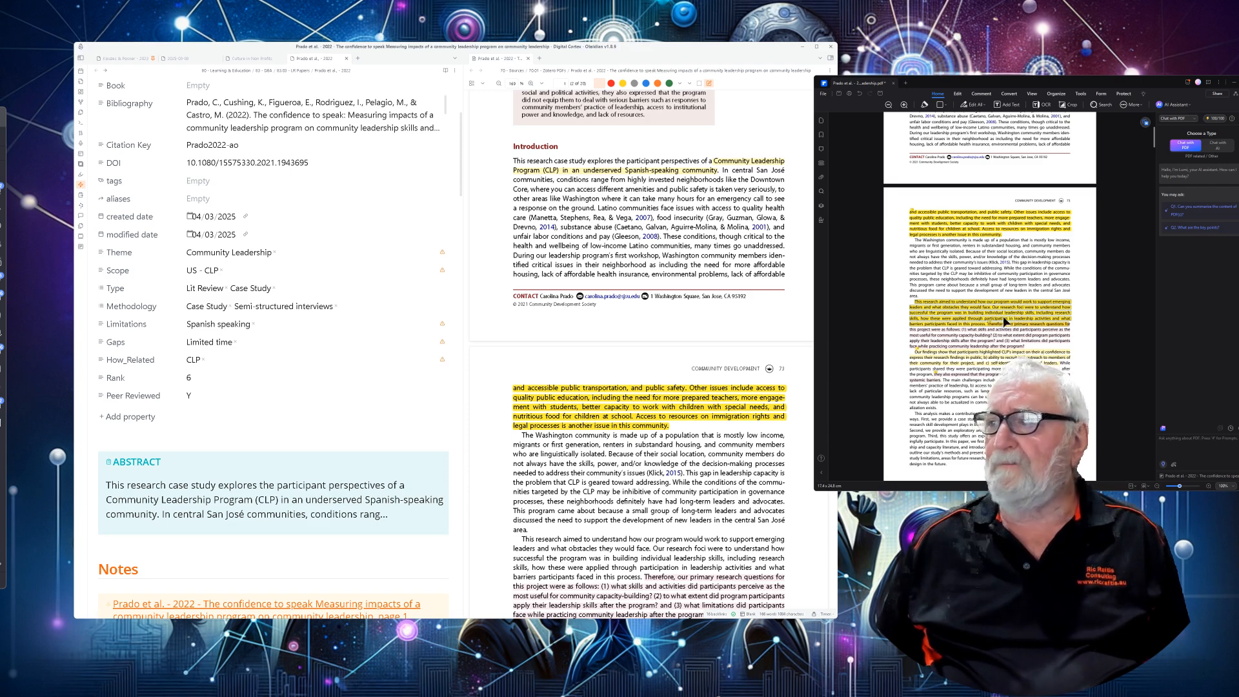
Step: Scroll to page 2 and bring up options for the new yellow highlight on 'This research aimed'
scroll("down", 3)
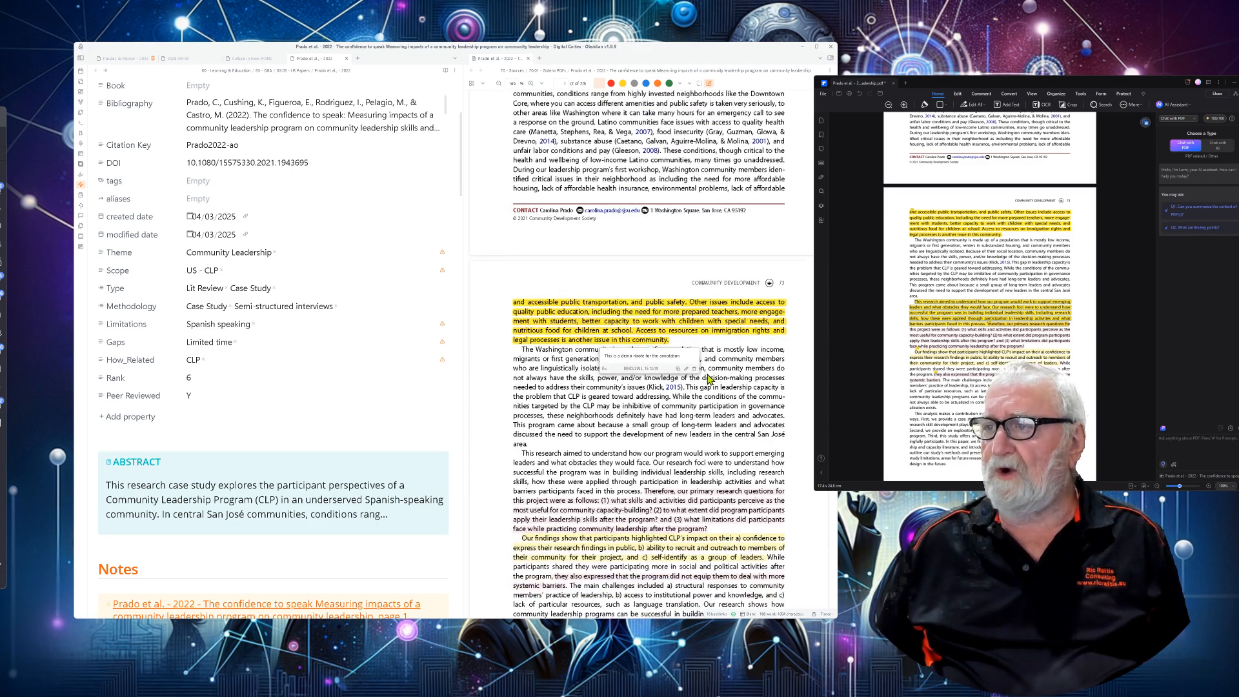
scroll("down", 3)
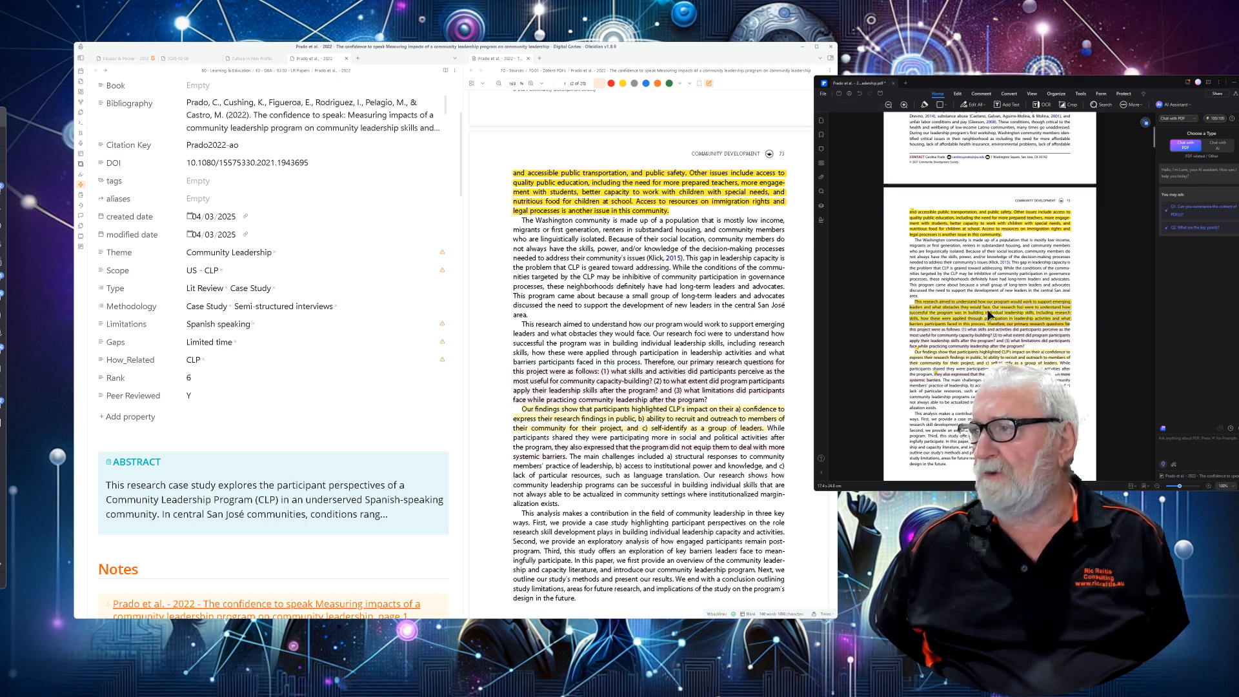
right_click(992, 316)
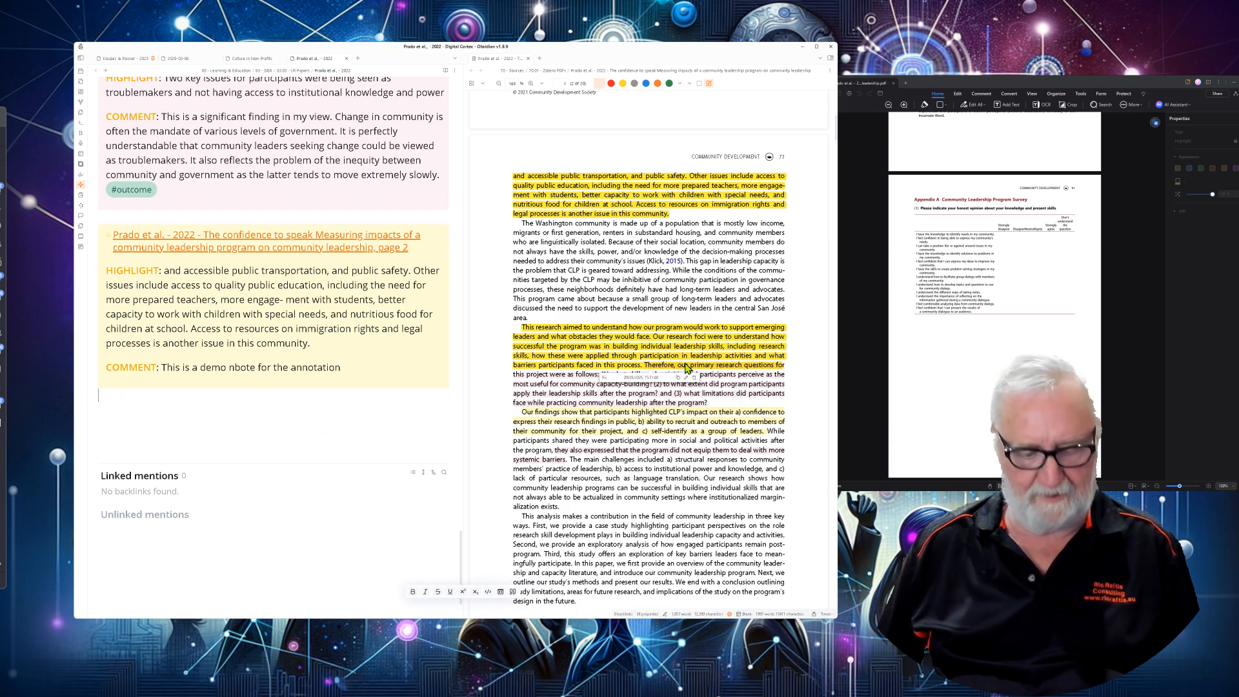
Step: Bring the 'This research aimed' highlight and comment into the Prado note and scroll to Linked mentions
scroll("down", 3)
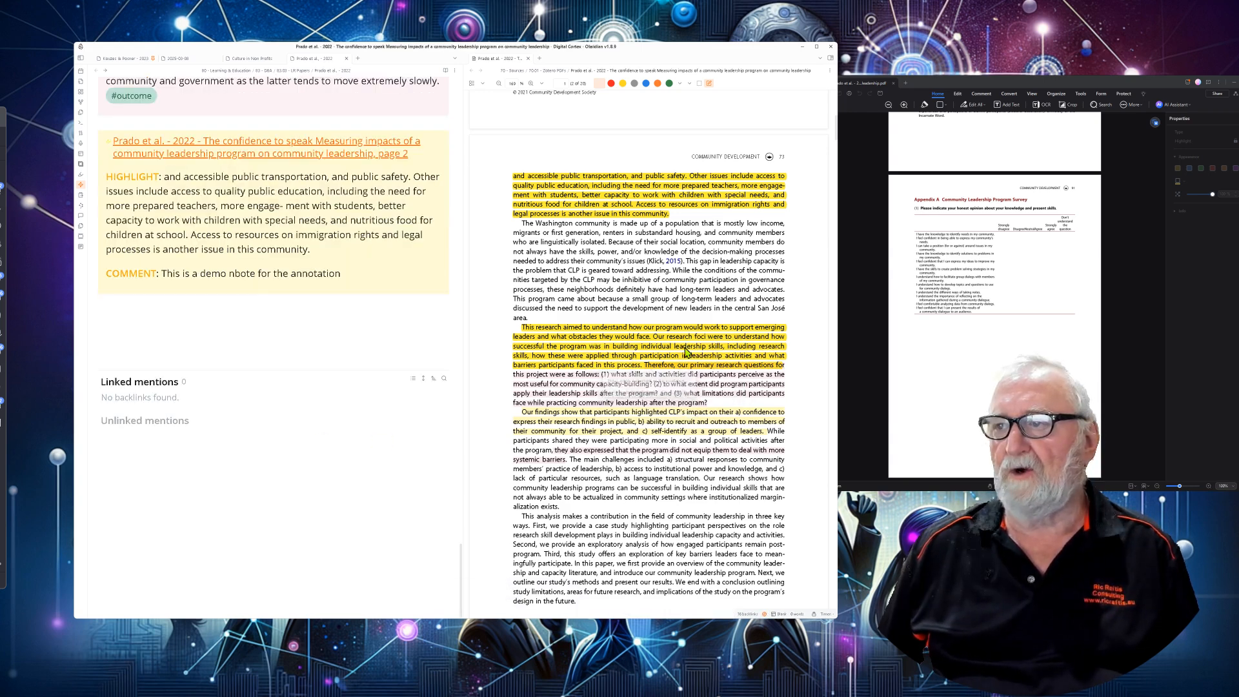
right_click(683, 355)
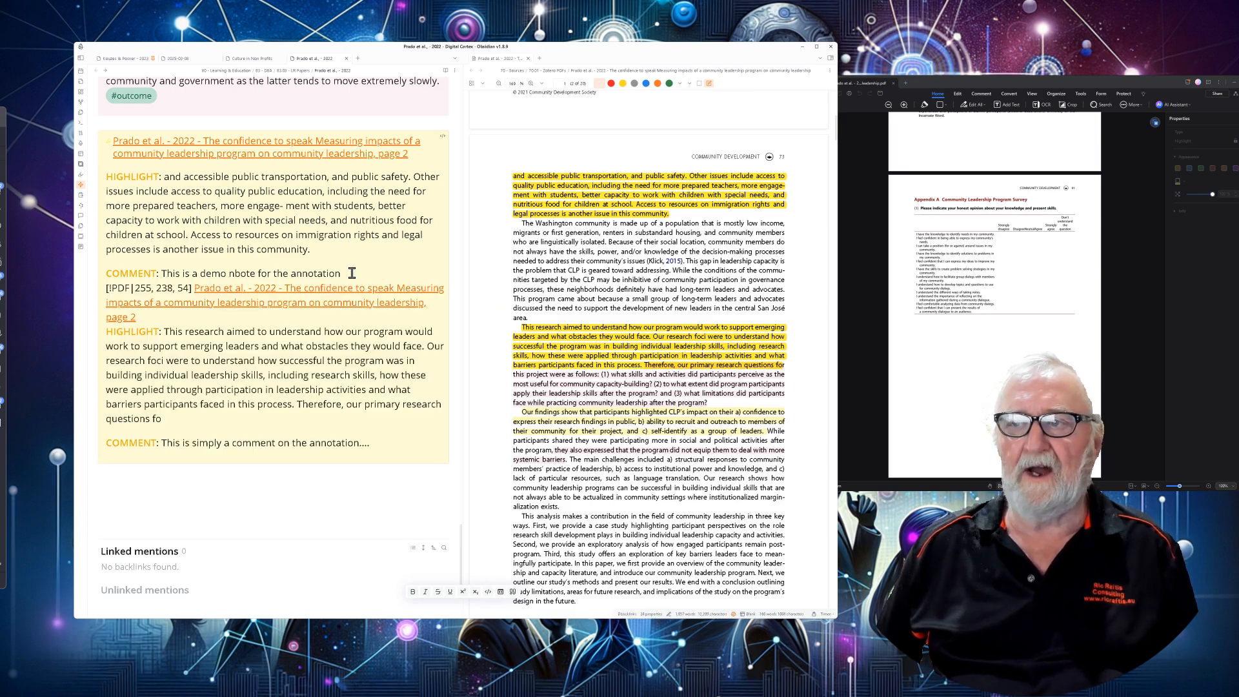
scroll("down", 3)
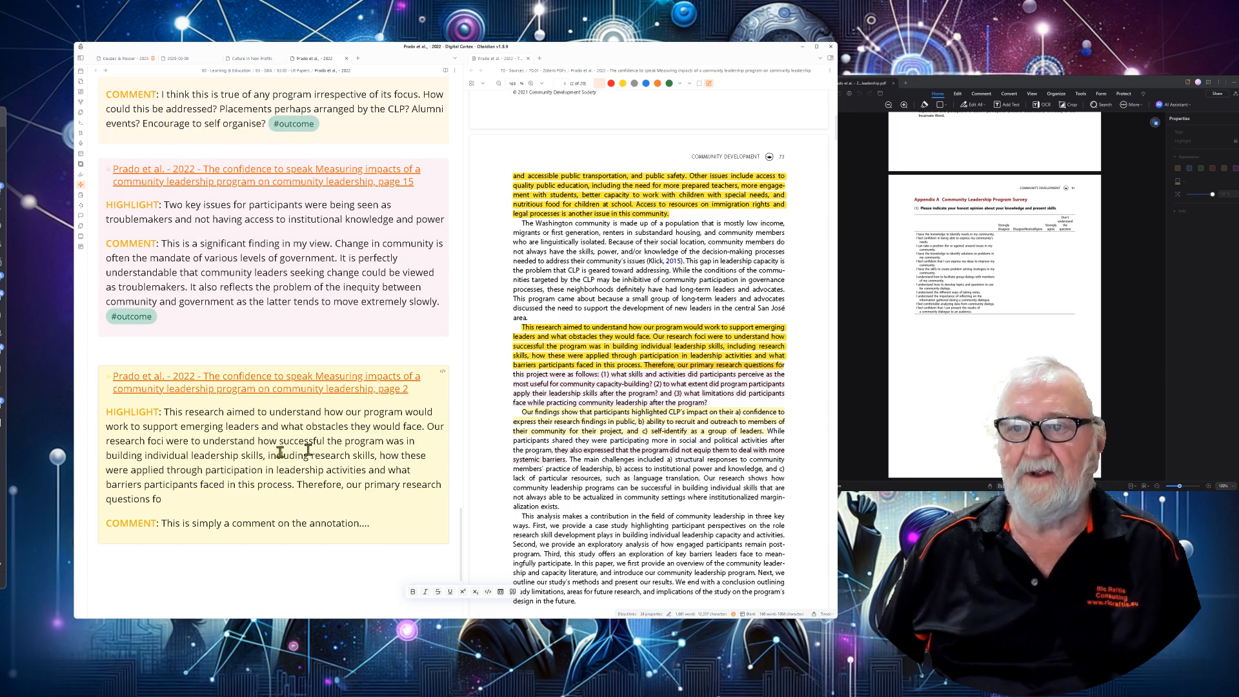
scroll("down", 3)
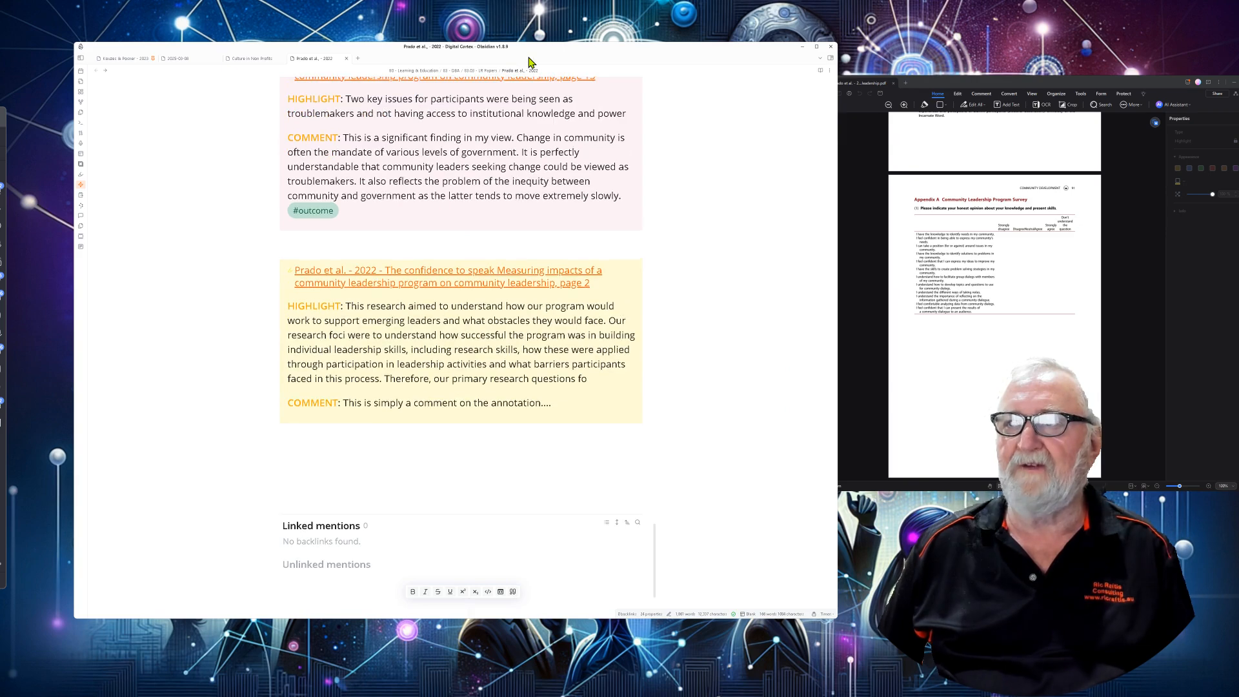
scroll("down", 3)
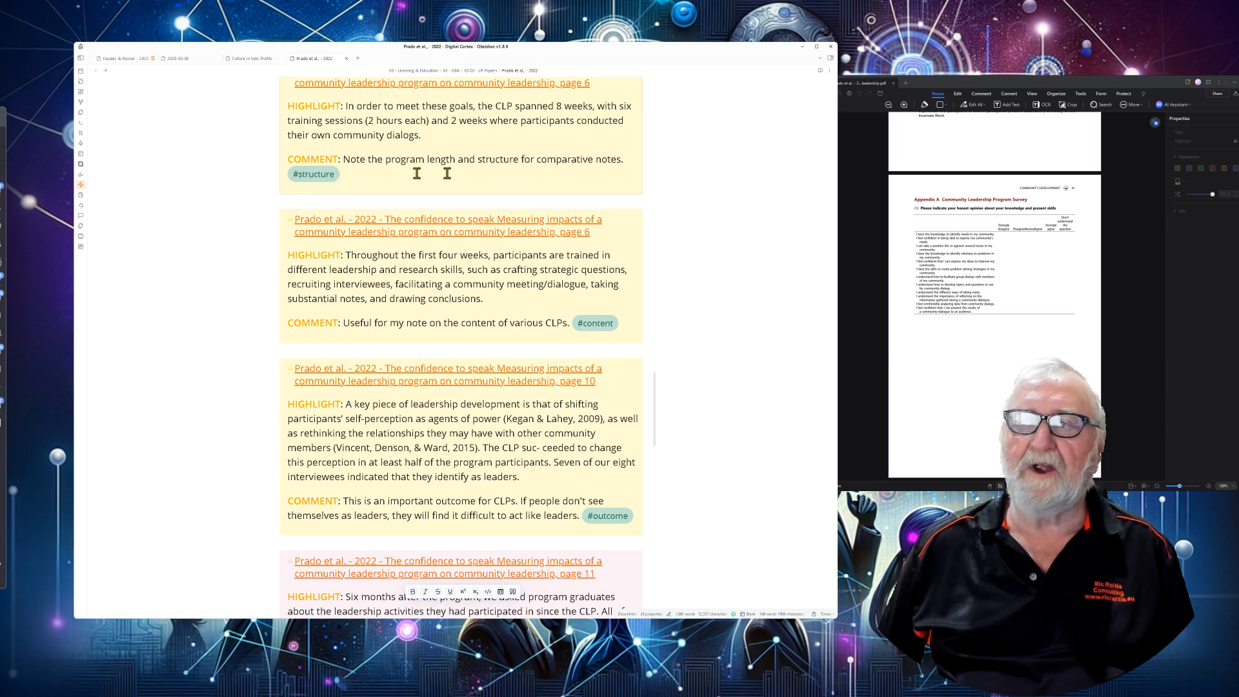
mouse_move(594, 323)
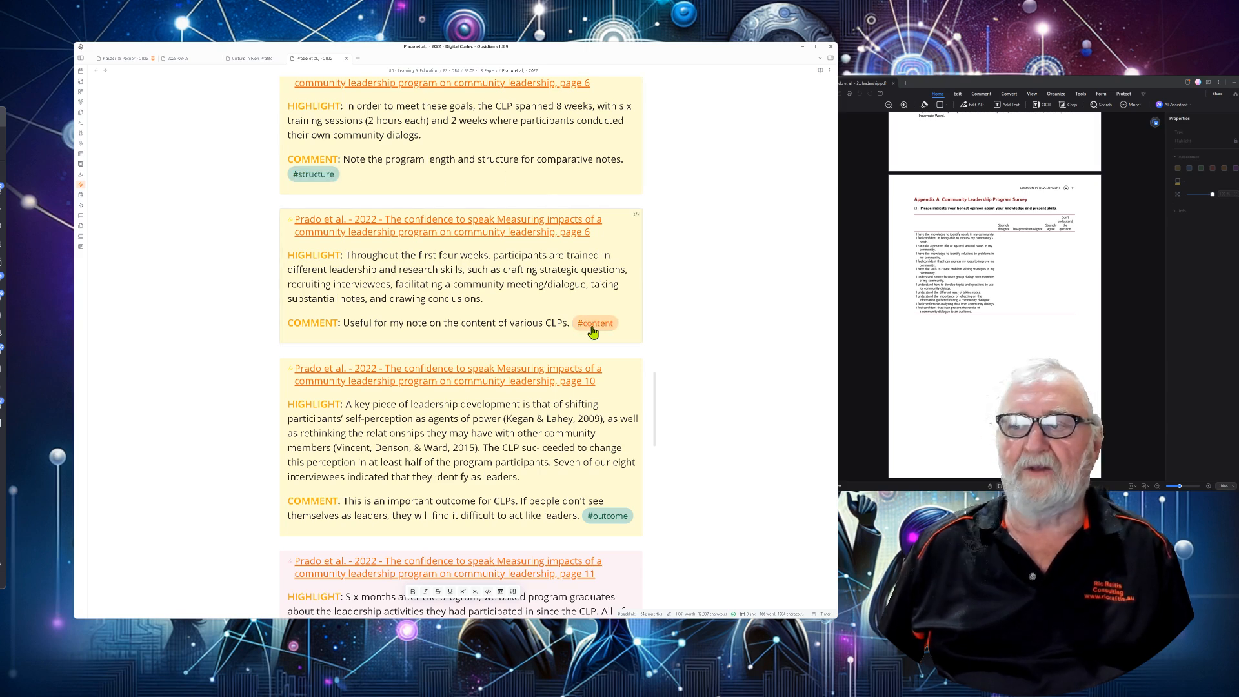
mouse_move(607, 515)
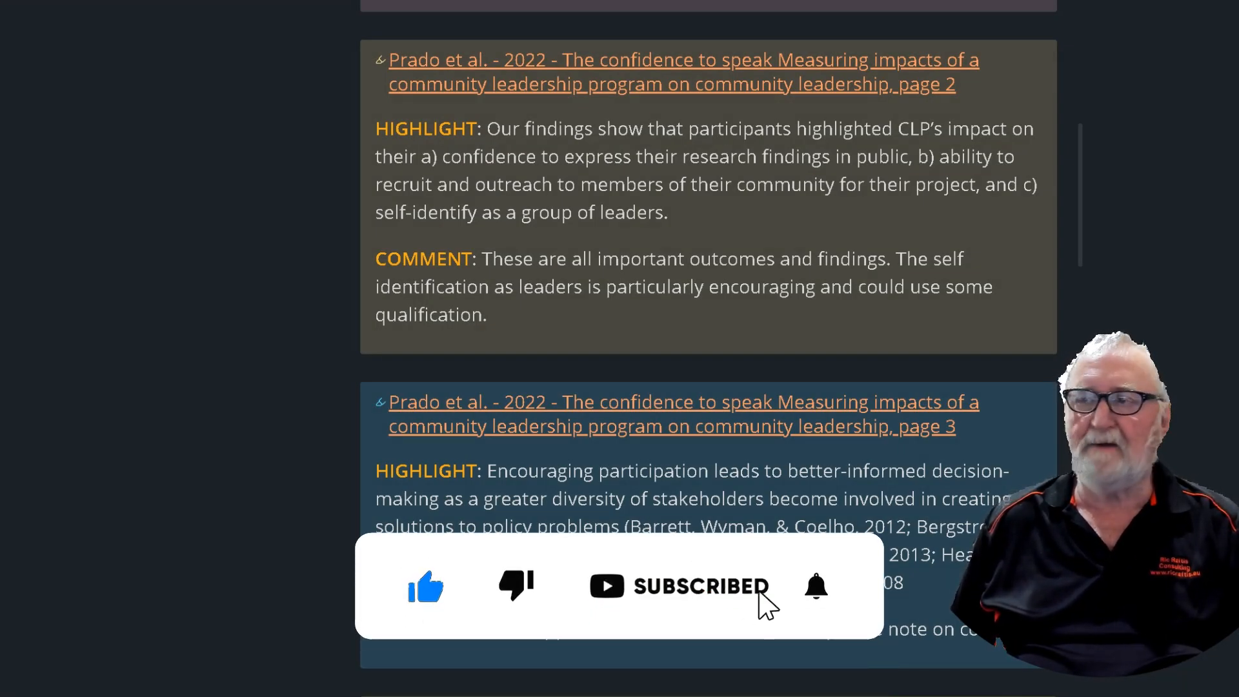
left_click(816, 587)
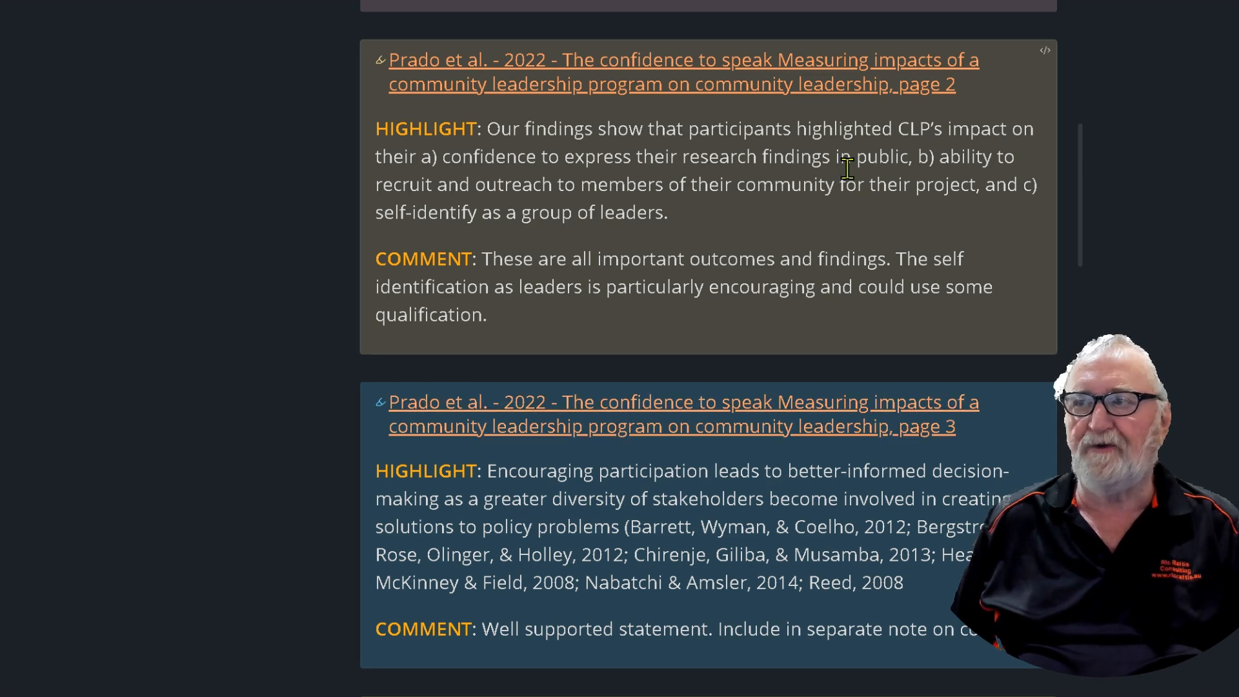
left_click(682, 84)
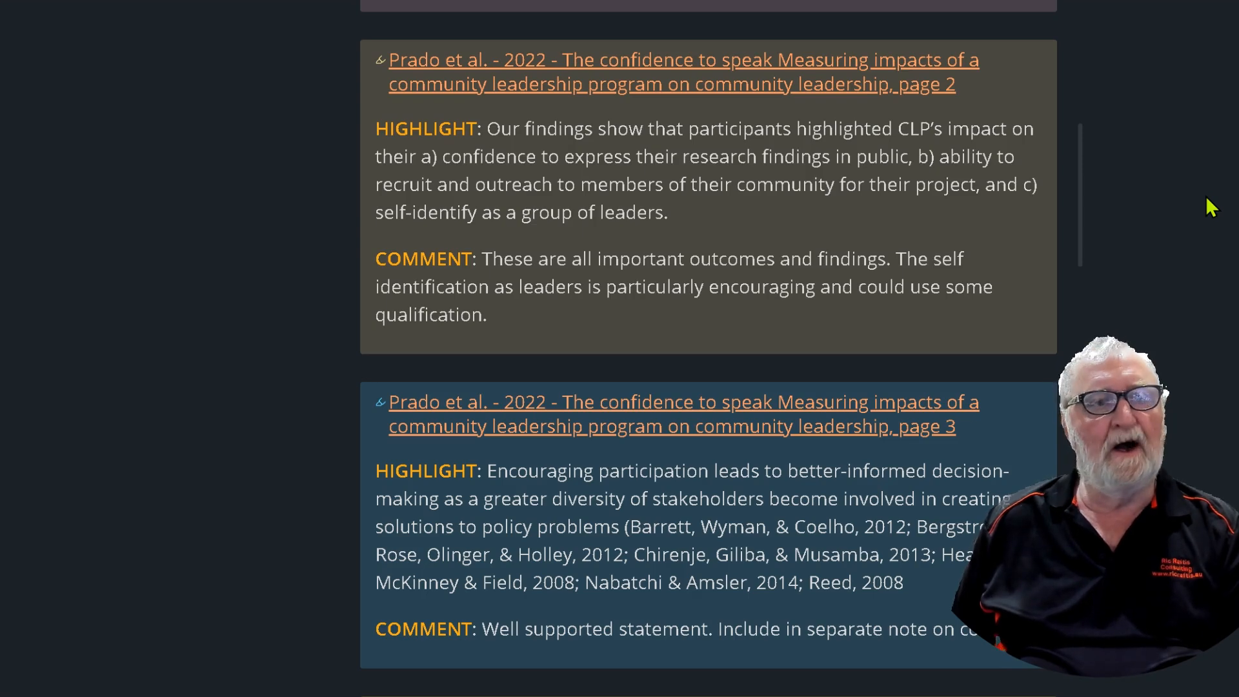
mouse_move(1218, 214)
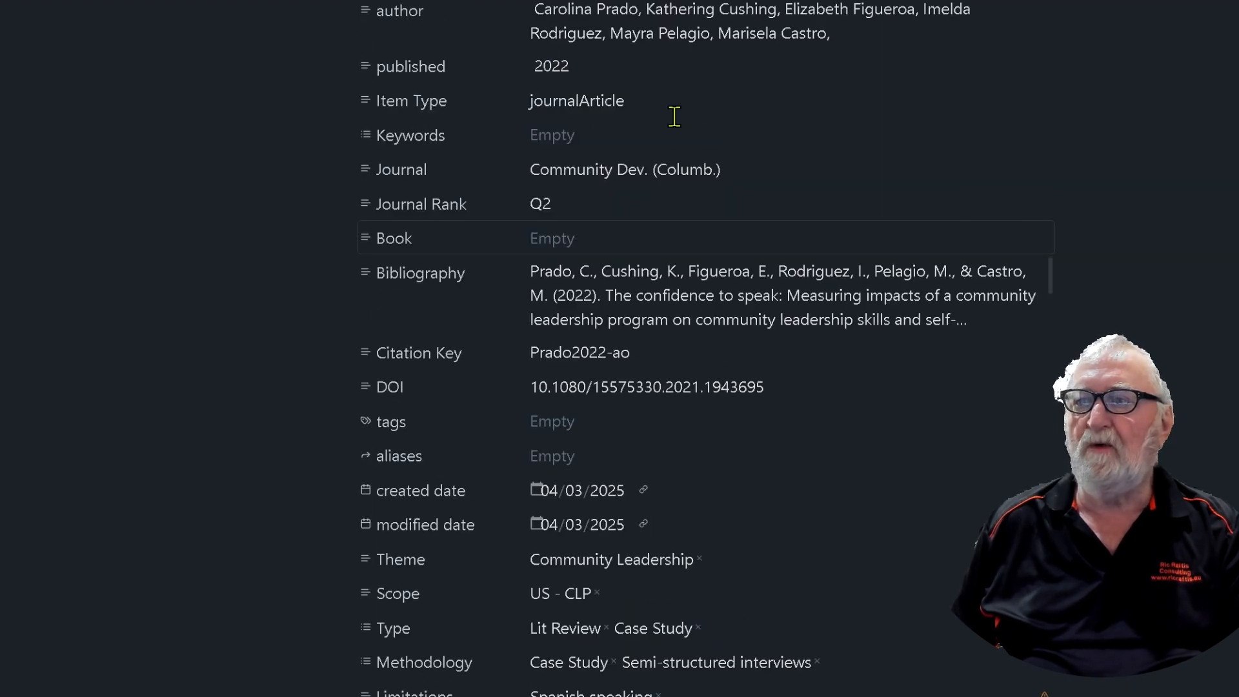
scroll("down", 3)
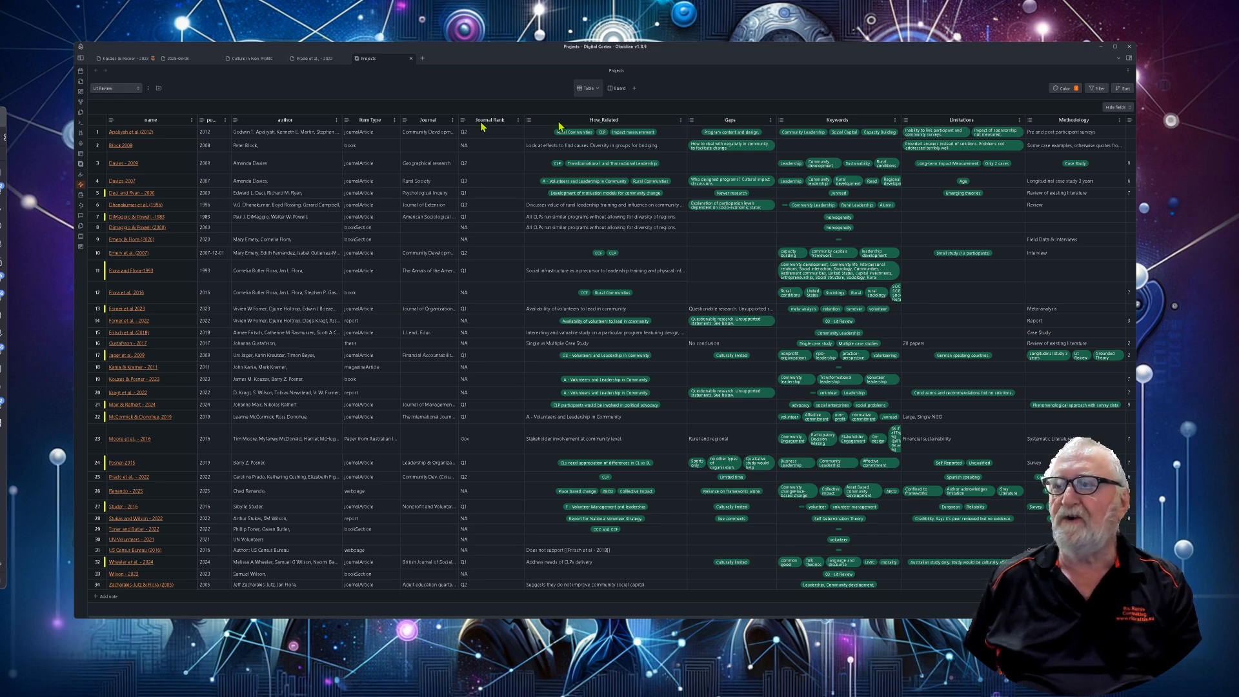
mouse_move(675, 129)
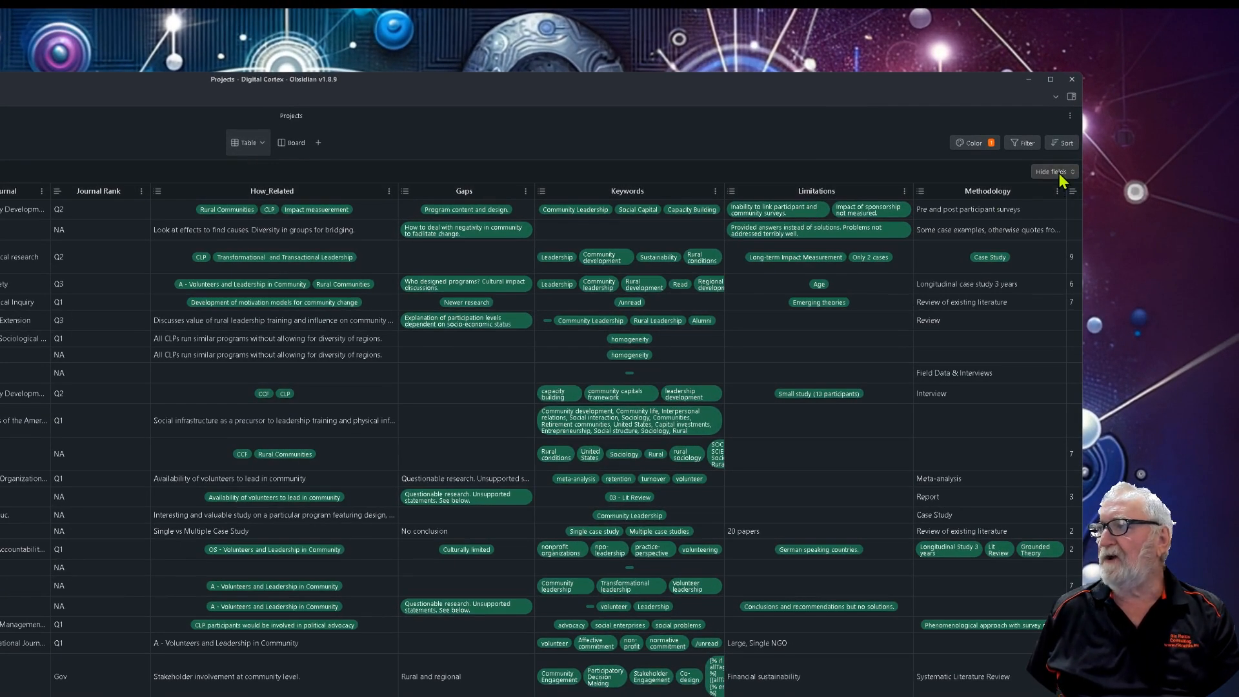
Step: Show the Projects table's Hide fields list of literature-note properties
left_click(1052, 172)
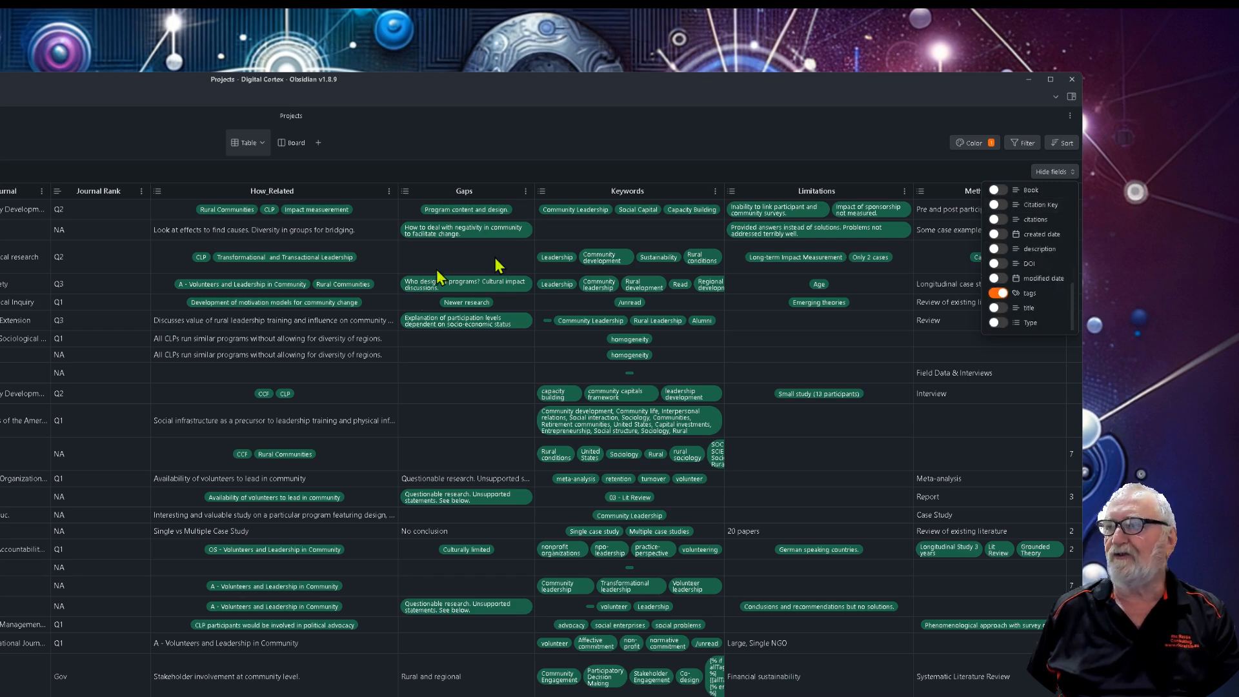
mouse_move(1035, 264)
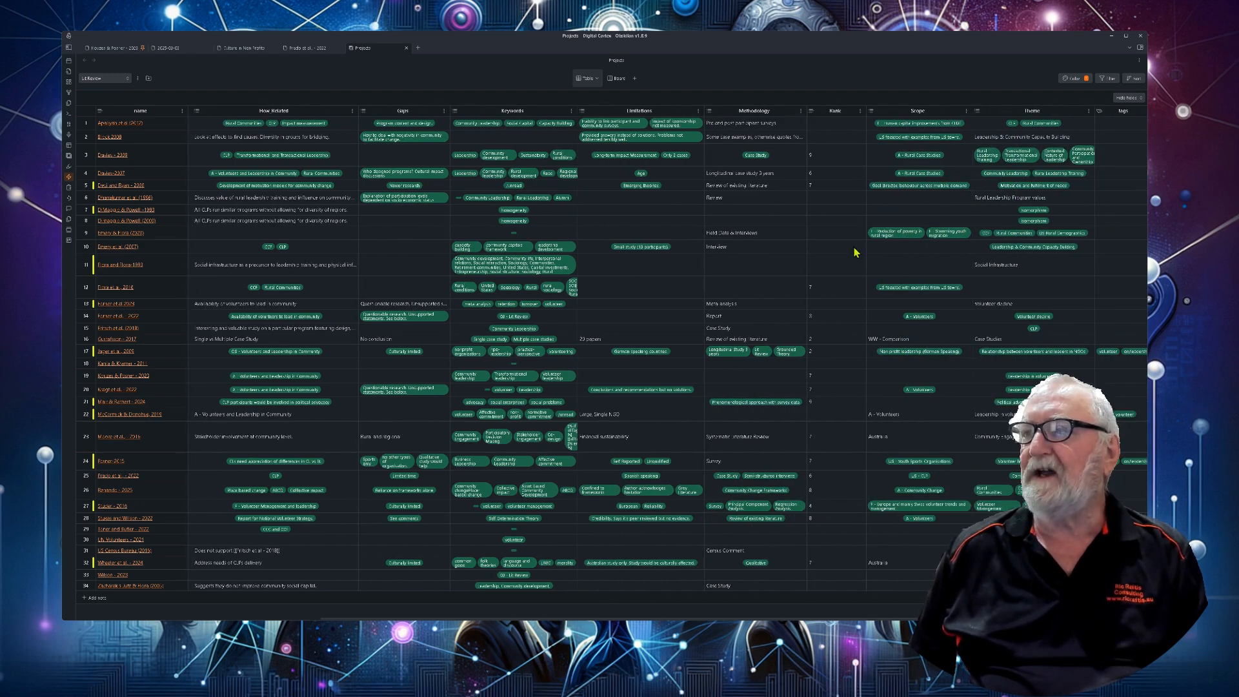
mouse_move(842, 437)
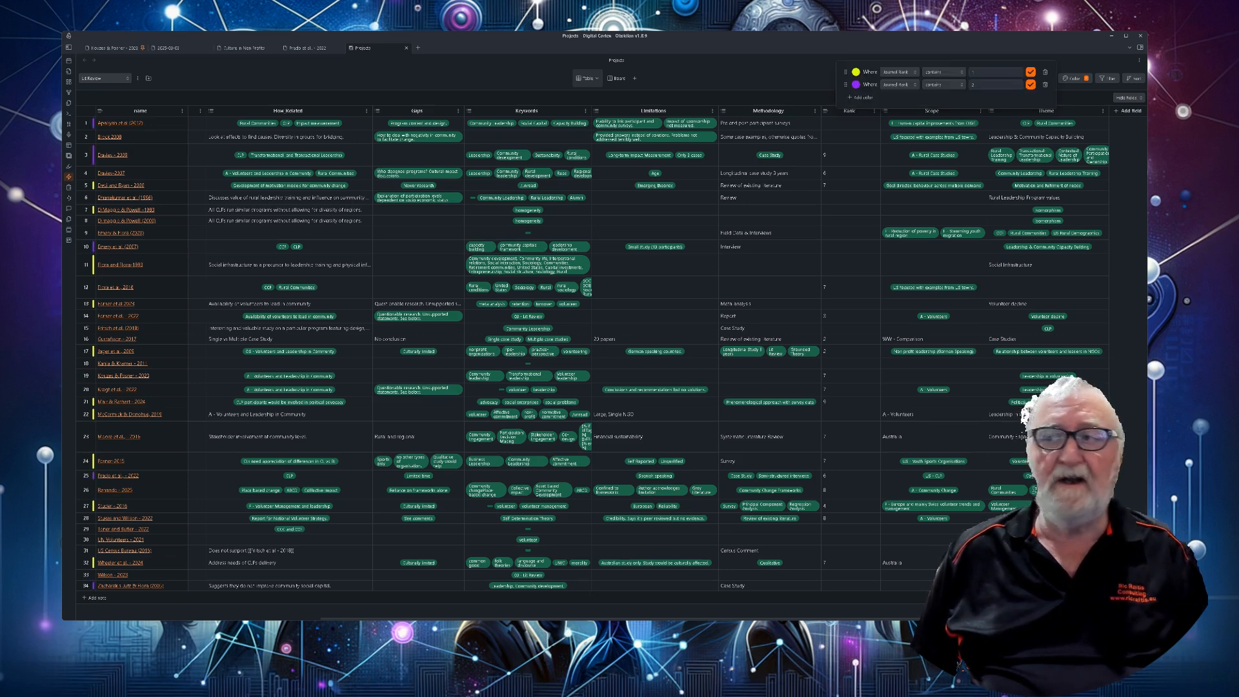
Step: Add Demo to Prado 2022's How_Related list directly in the Projects table
left_click(72, 47)
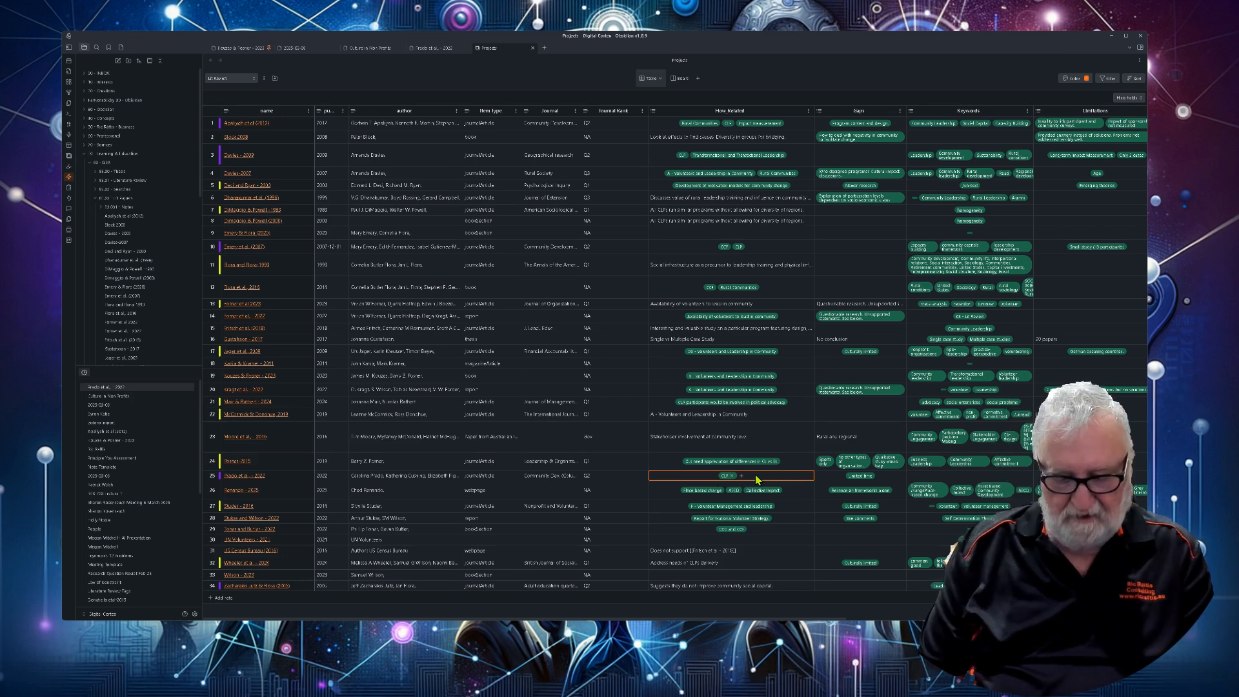
left_click(741, 475)
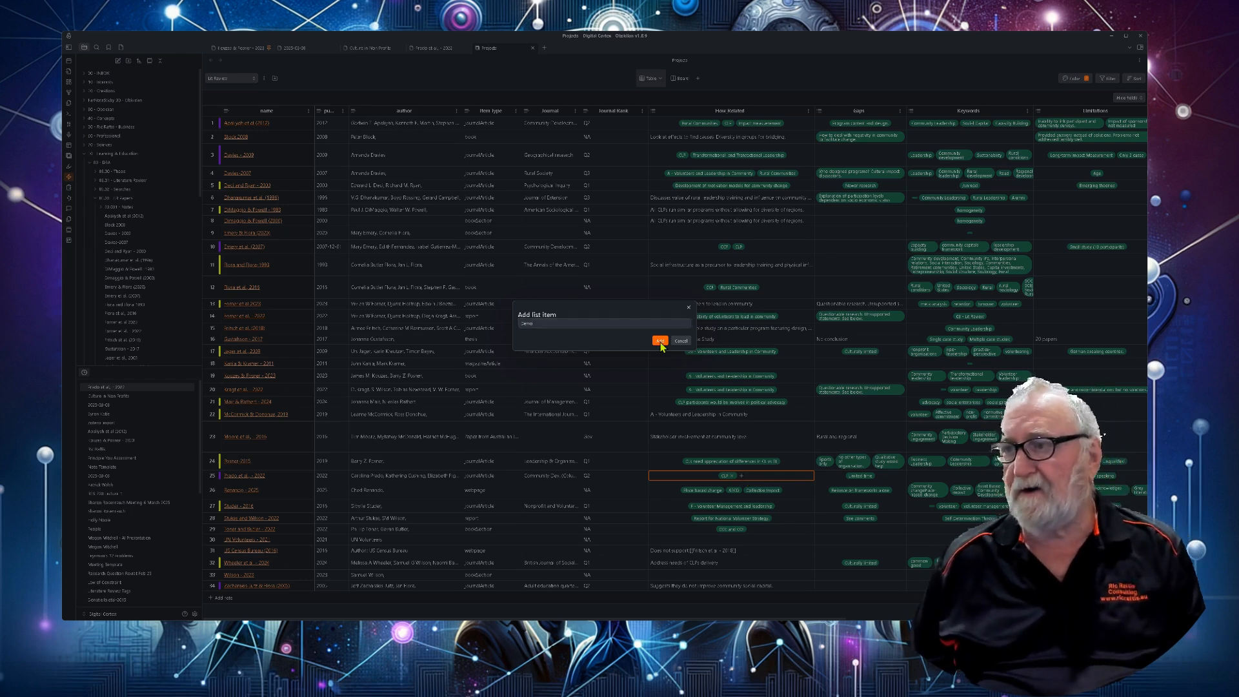
left_click(661, 340)
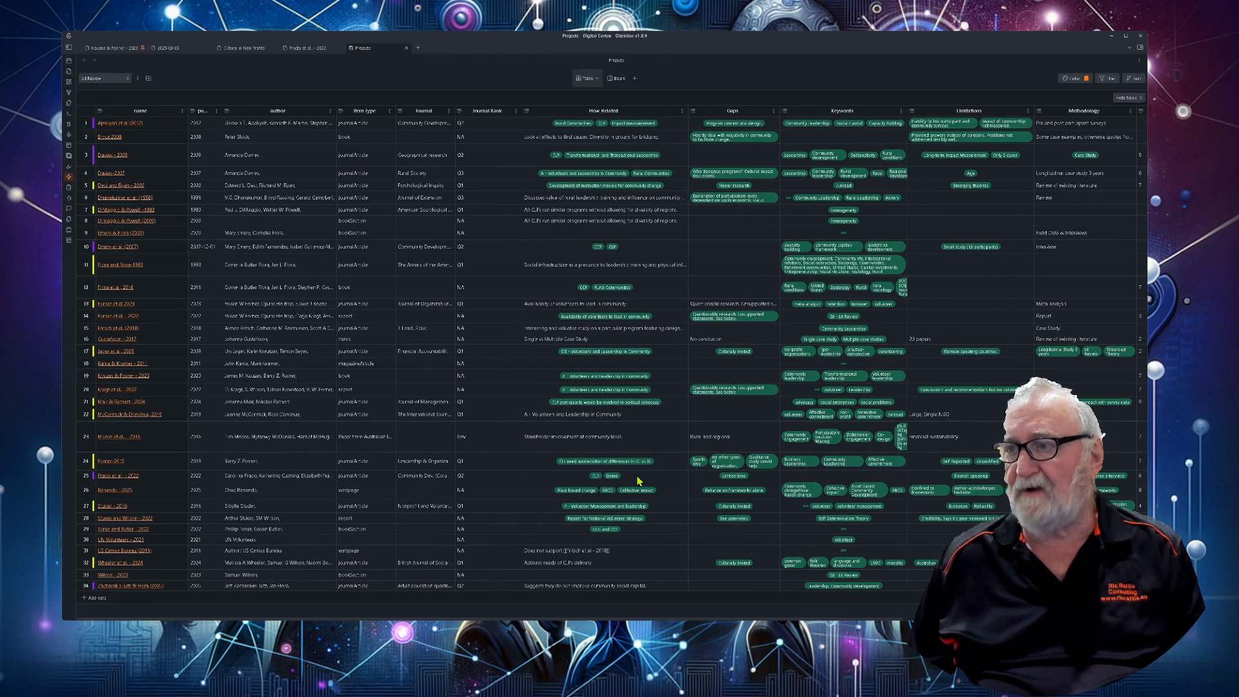
Step: In the Prado et al. 2022 note, start adding a Demo 2 entry to the How_Related property
left_click(304, 48)
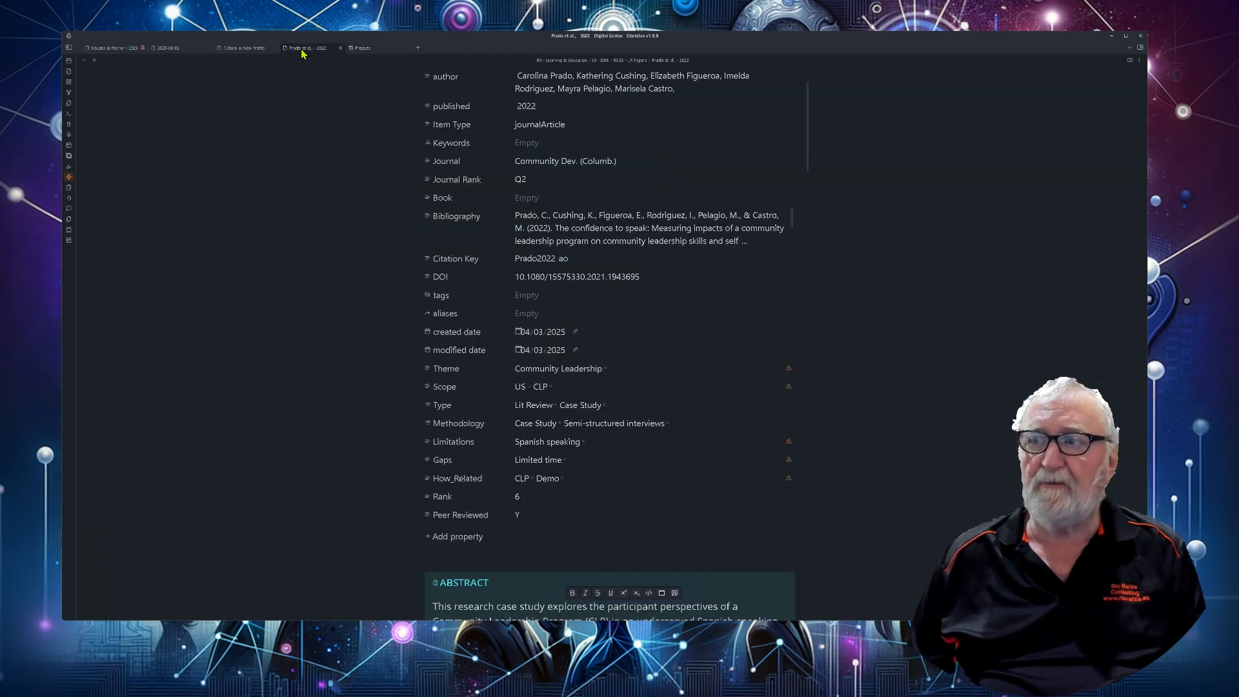
left_click(547, 478)
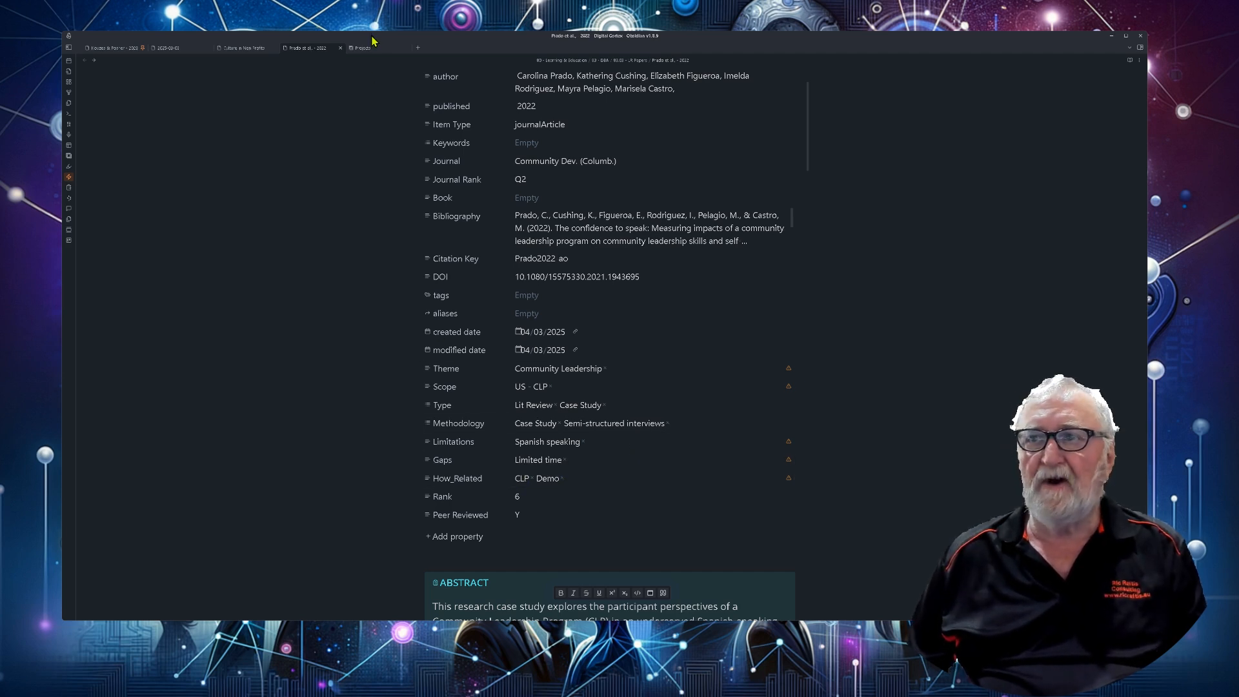
mouse_move(567, 458)
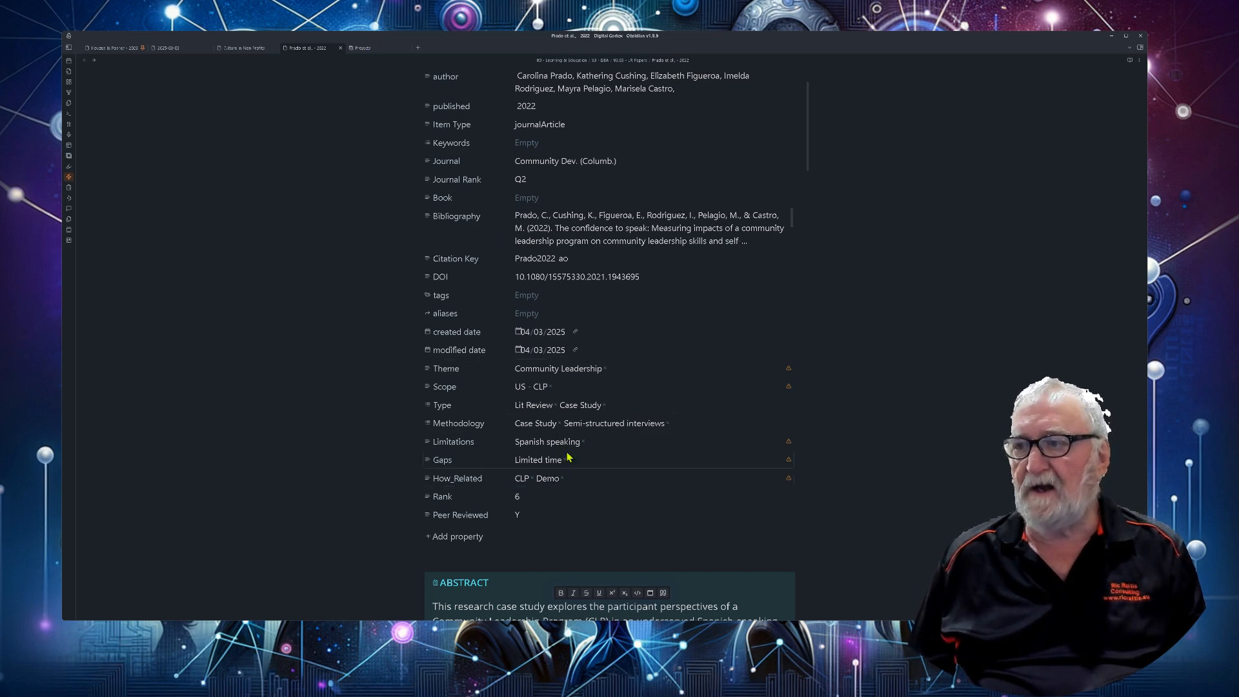
left_click(589, 478)
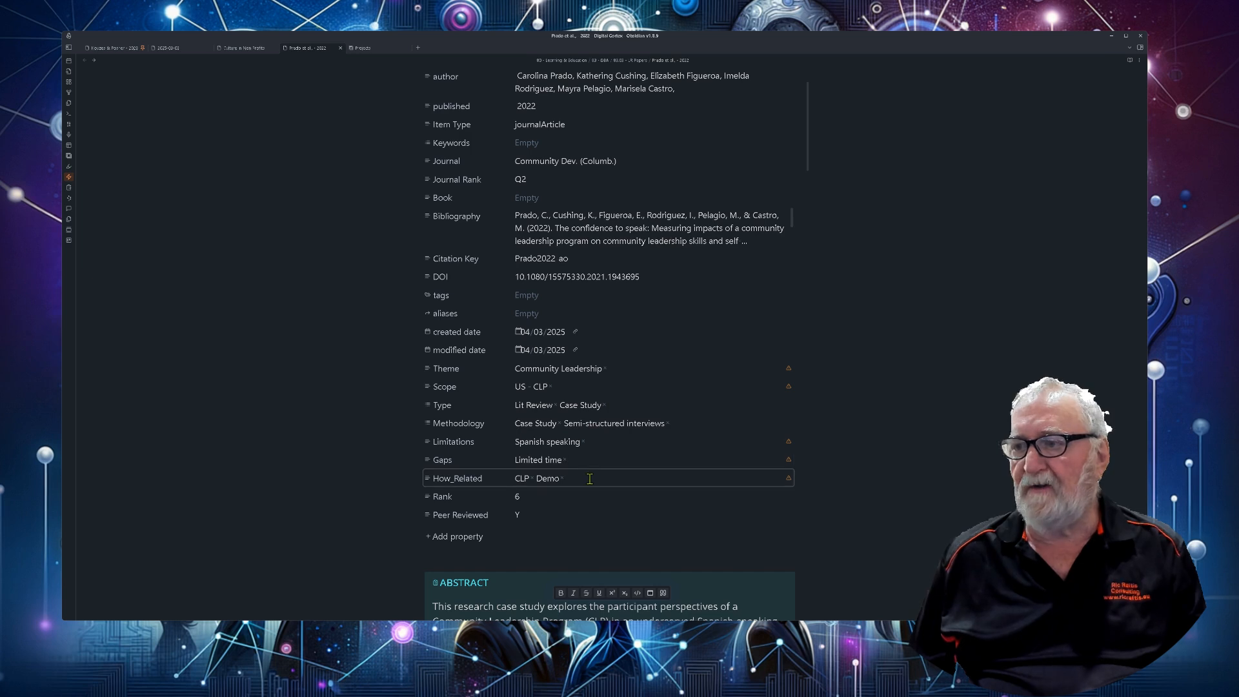
type("Demo 2")
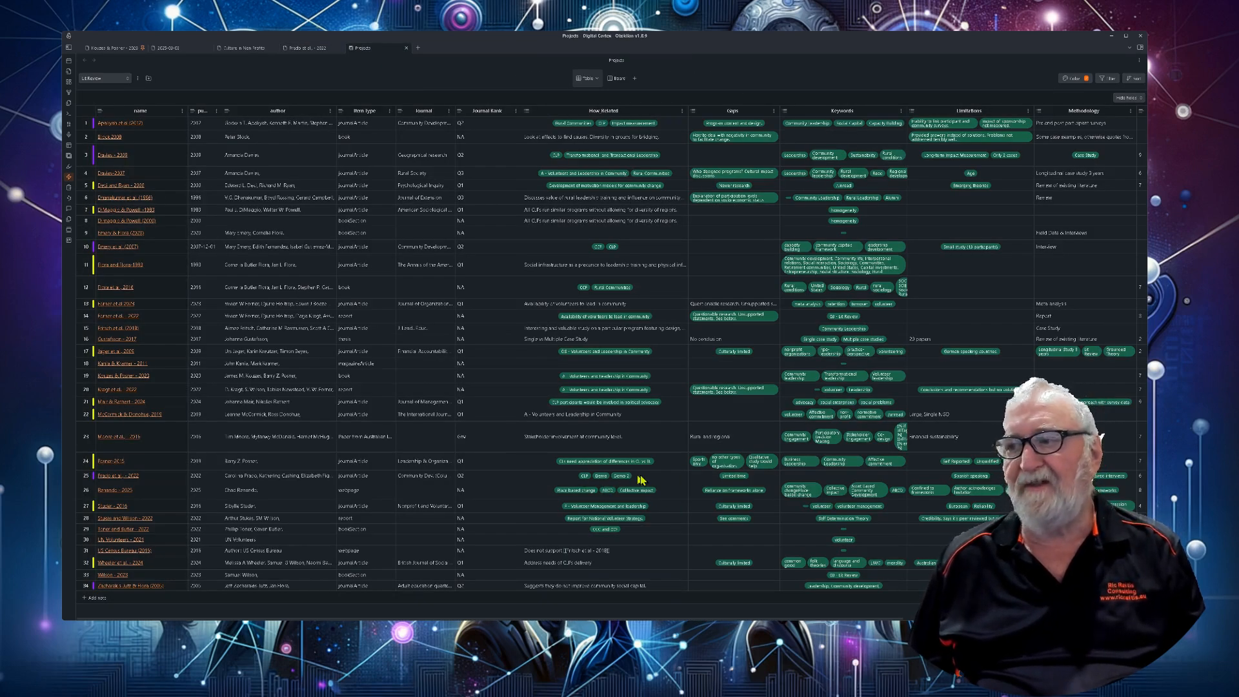
mouse_move(666, 482)
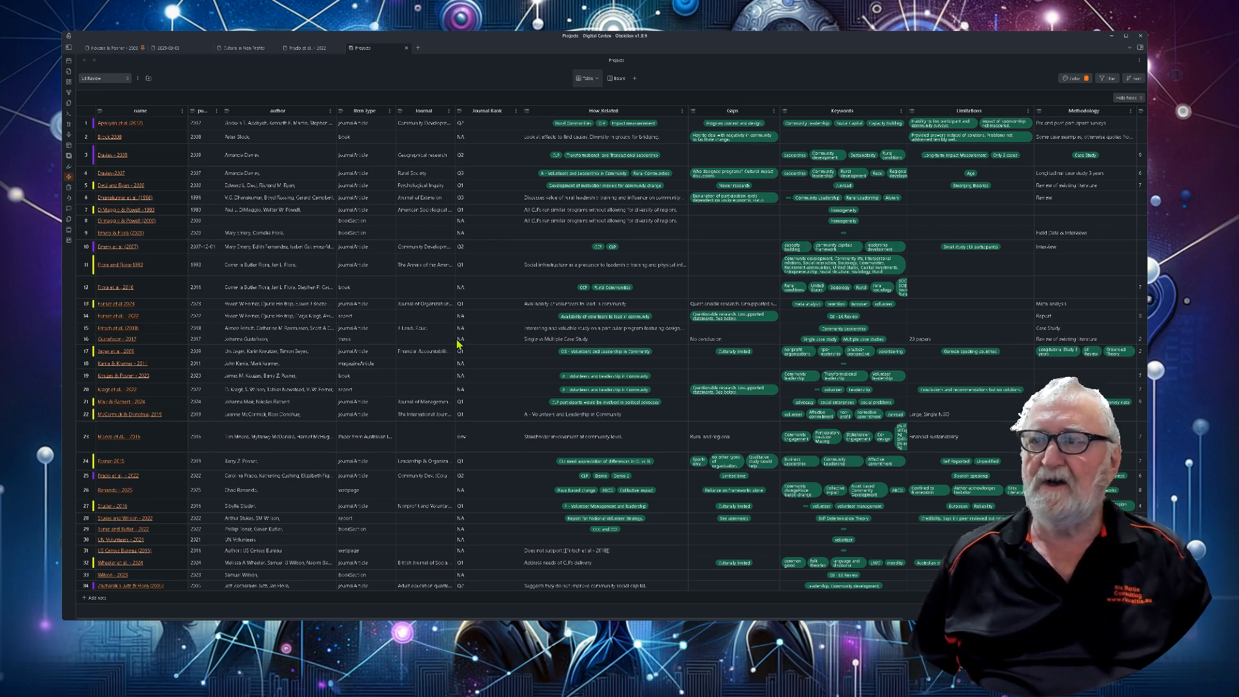
mouse_move(507, 399)
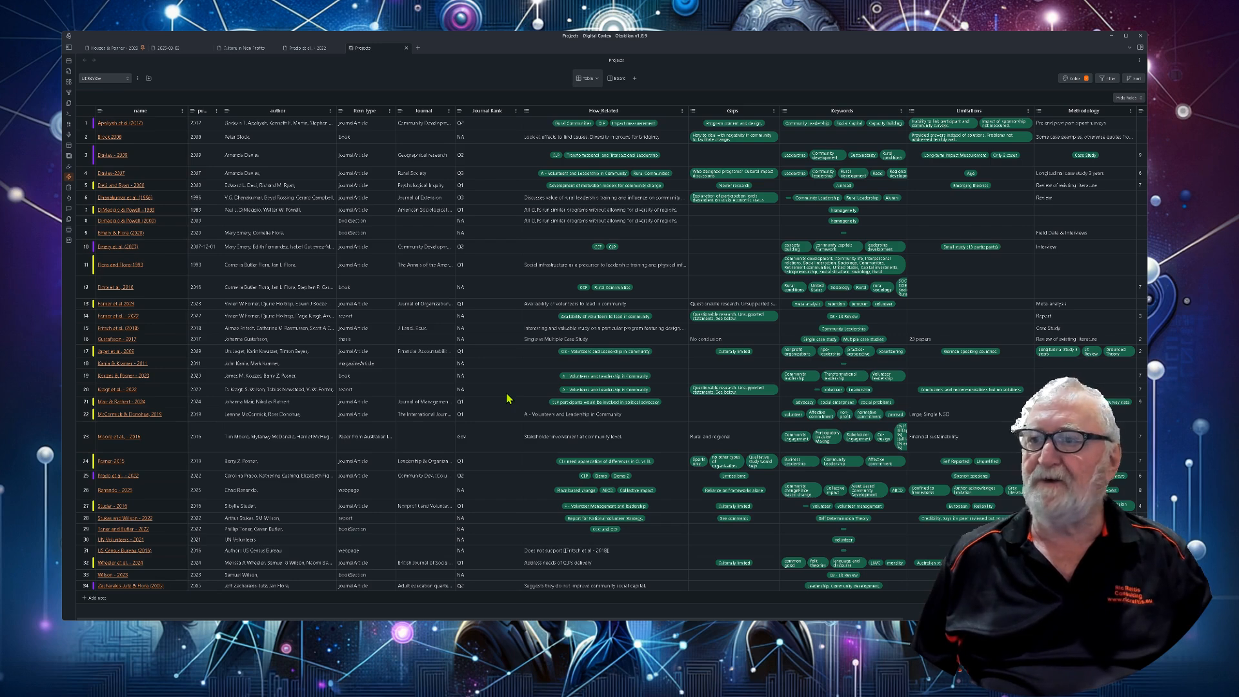
mouse_move(502, 395)
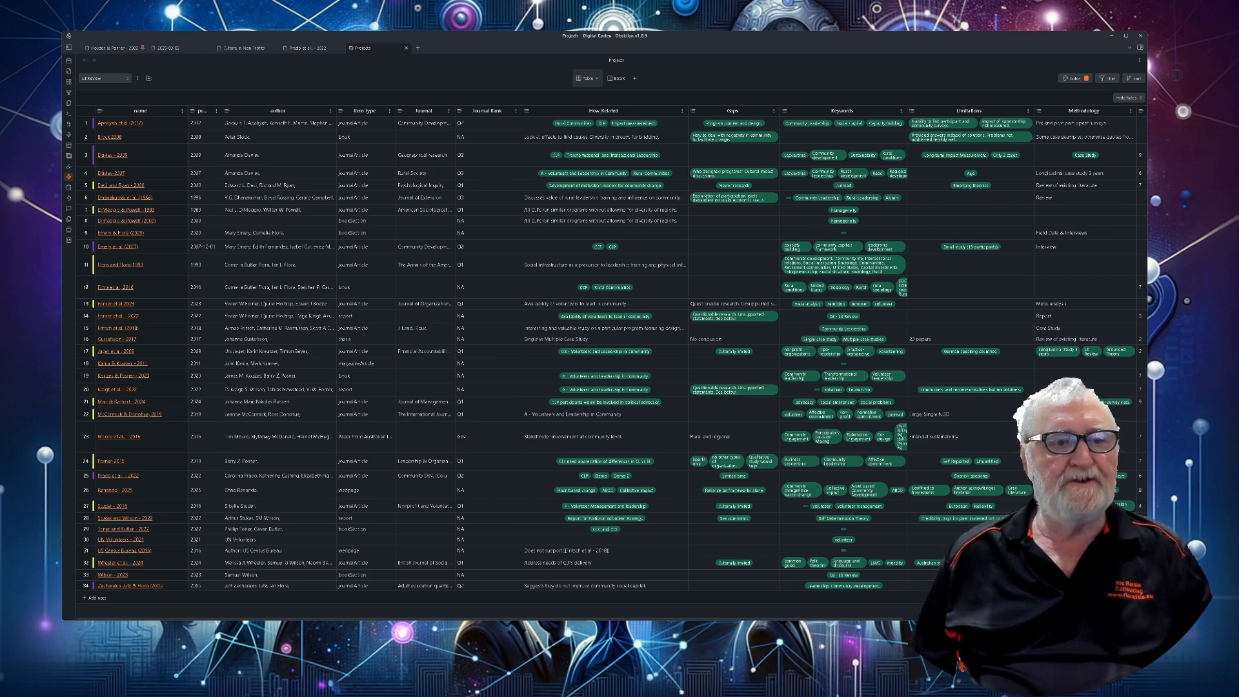
Step: Show the vault's file list beside the Projects table listing CLP, Demo and Demo 2
left_click(69, 60)
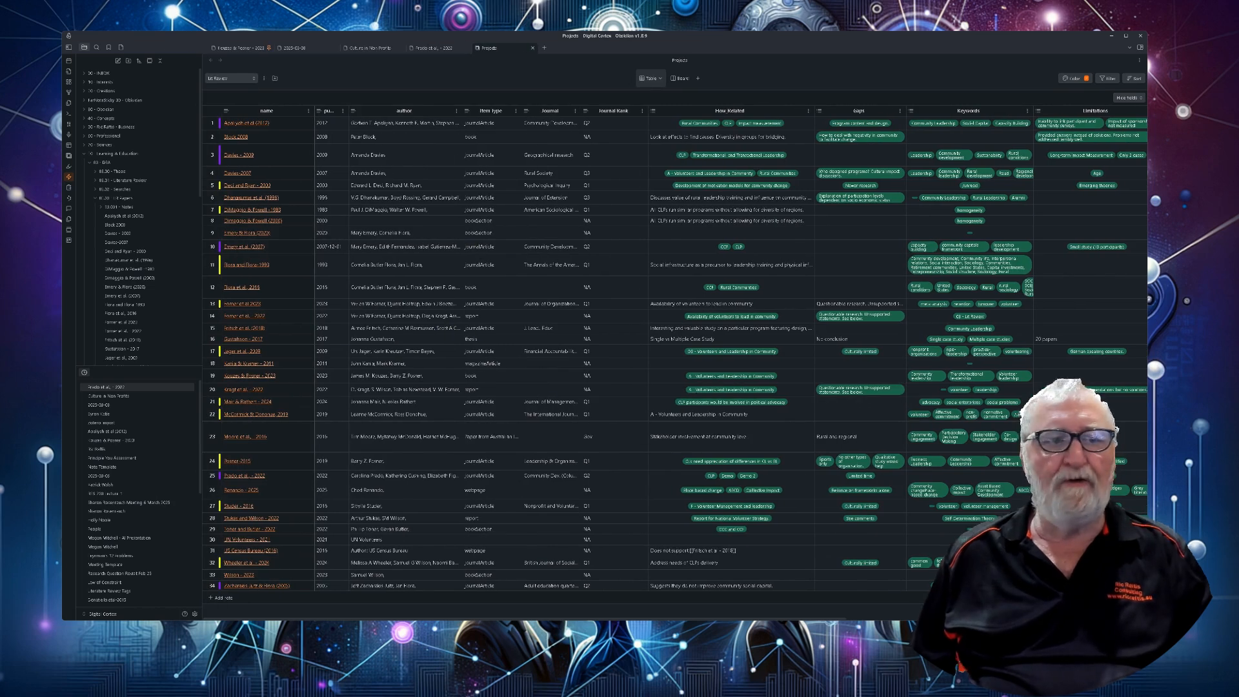